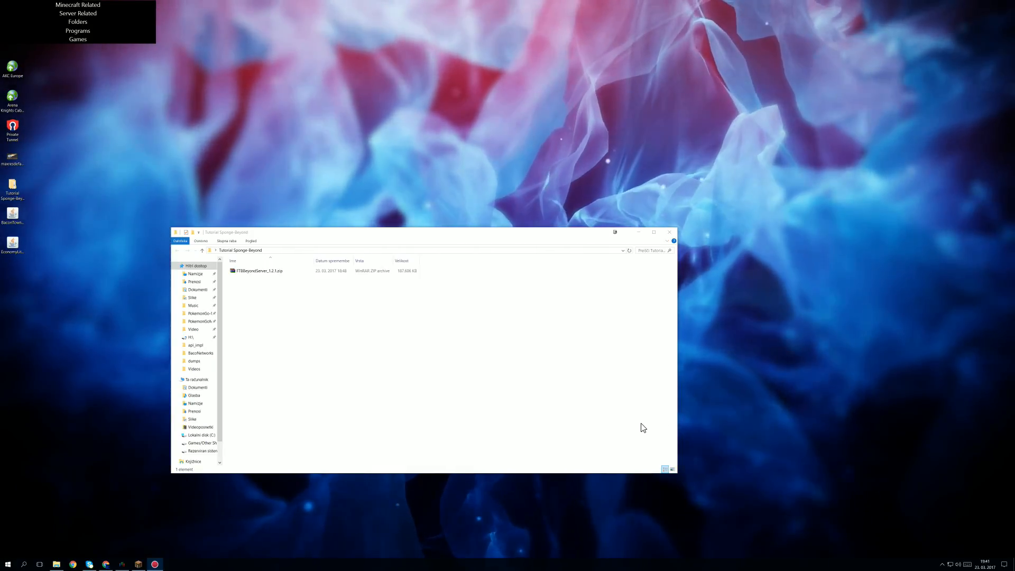
mouse_move(611, 430)
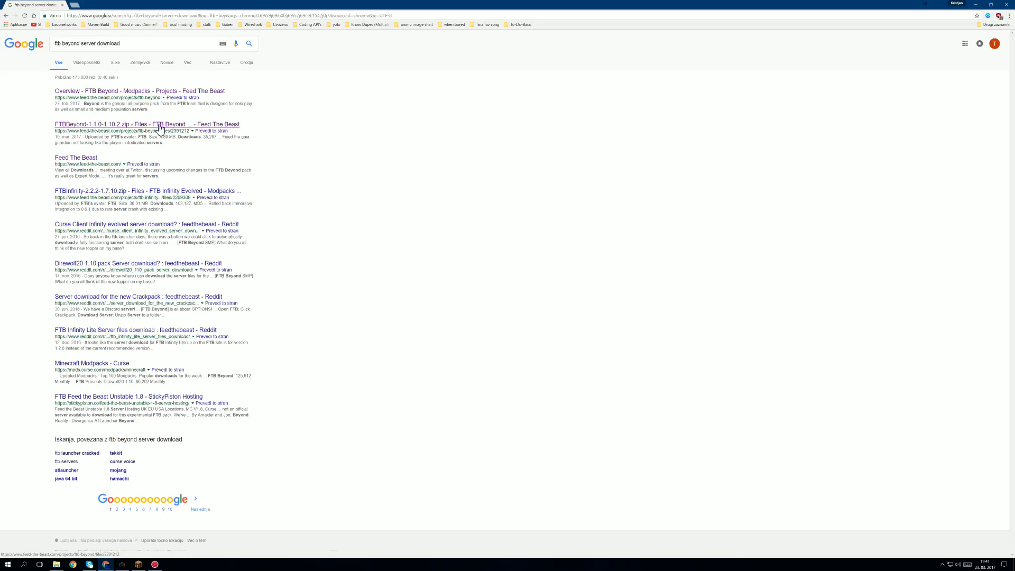
Reach the FTBBeyond-1.2.1-1.10.2.zip release page and view its Additional Files section
click(159, 125)
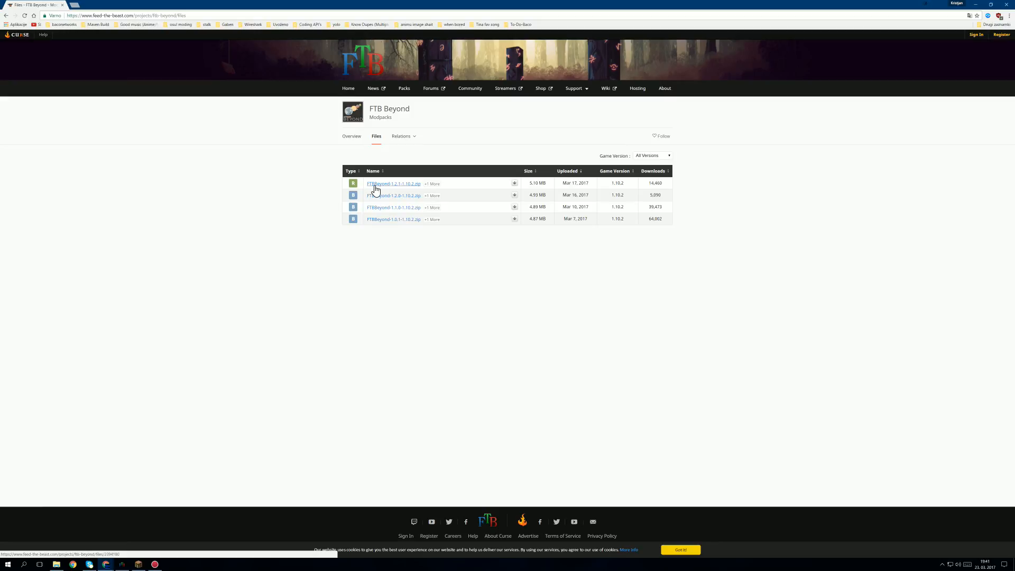
click(393, 183)
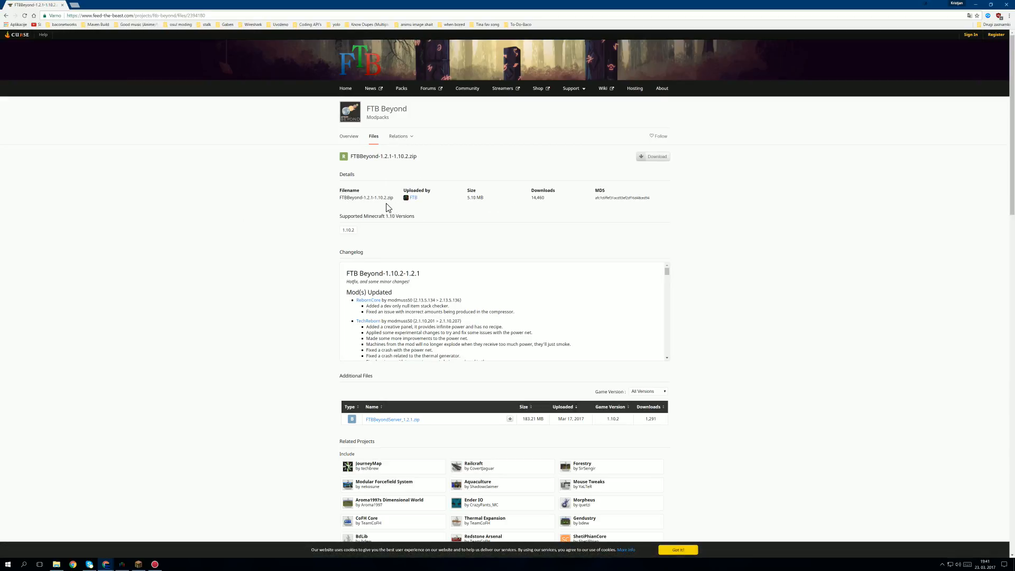
scroll(down, 3)
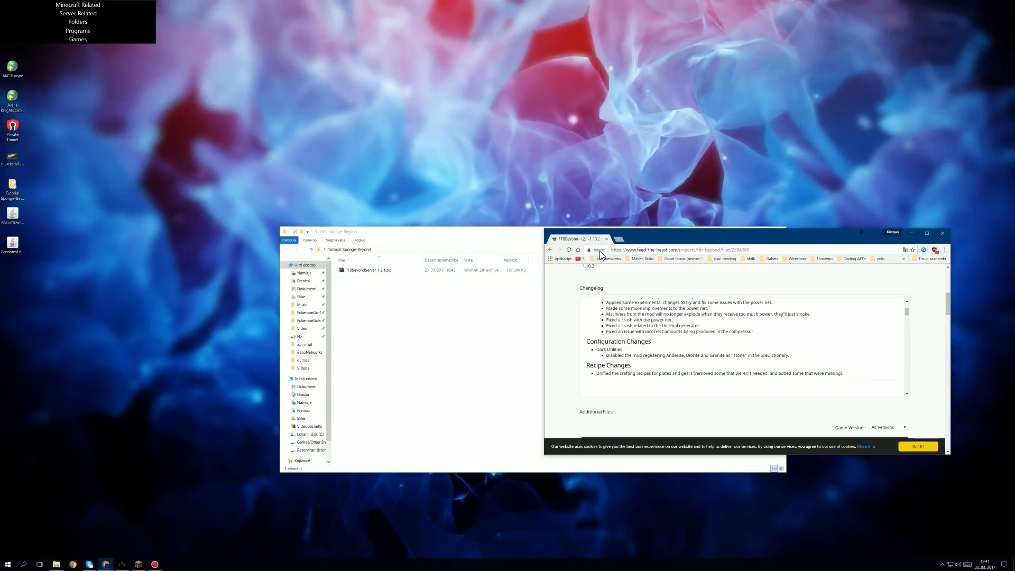
Select FTBBeyondServer_1.2.1.zip in the Tutorial Sponge-Beyond folder for extraction
click(942, 233)
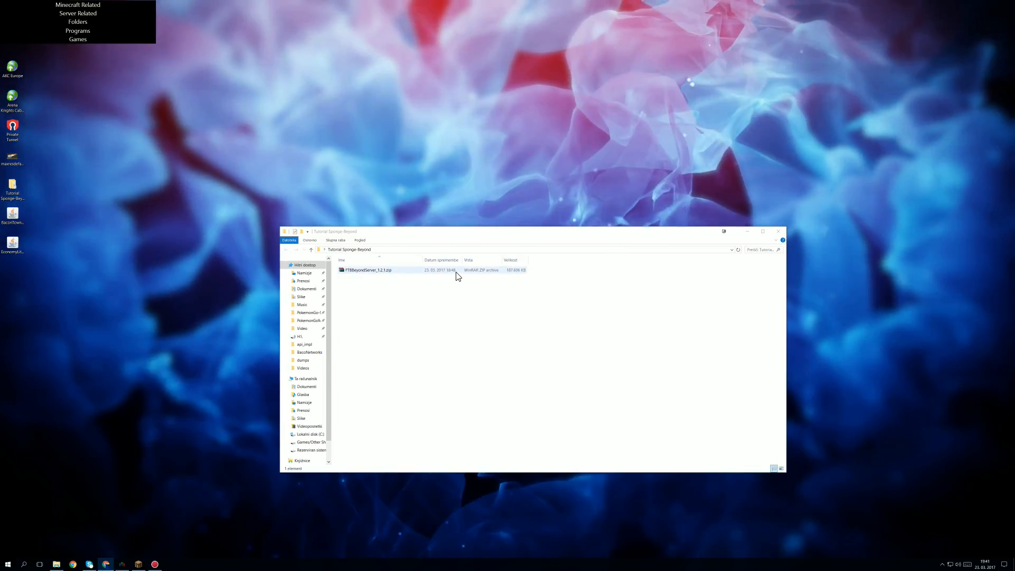
click(368, 270)
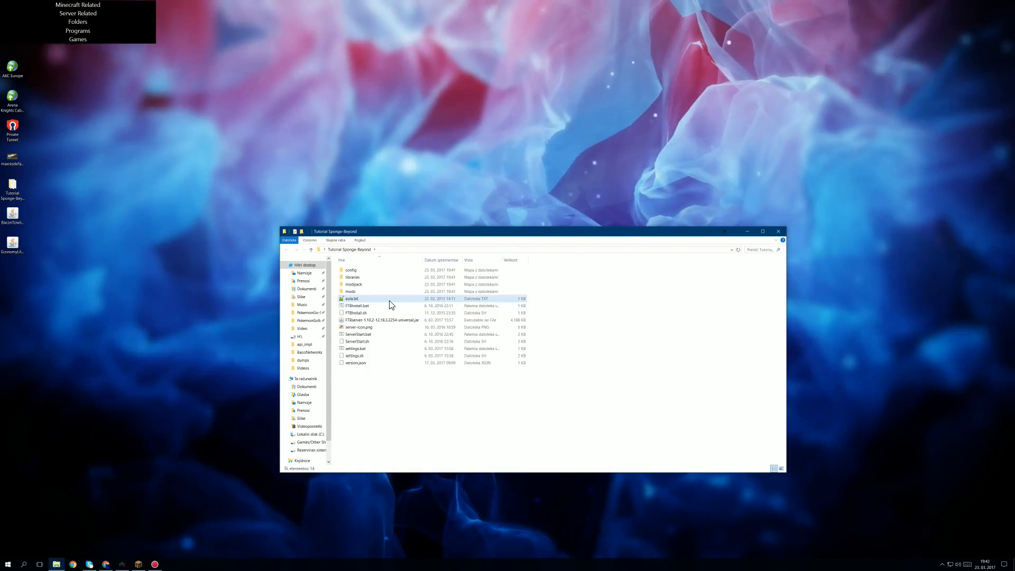
Edit eula.txt so it reads eula=true
double_click(352, 298)
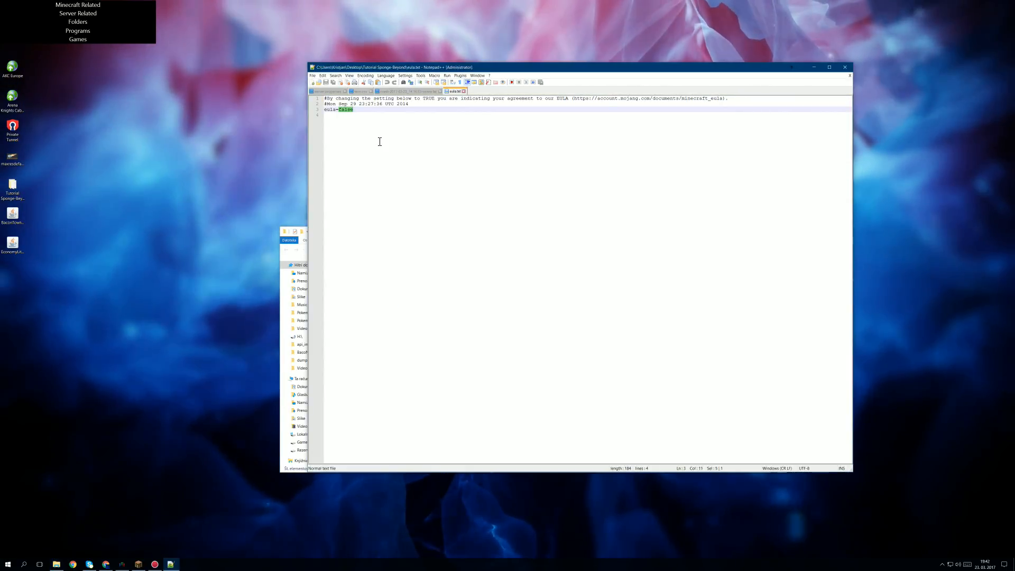
text(true)
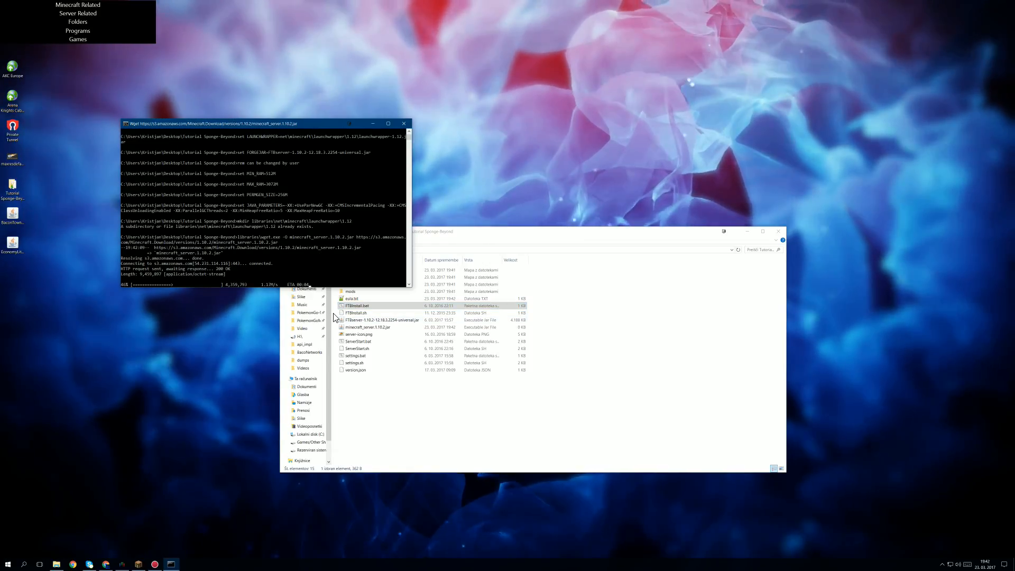
Return to the server folder to confirm minecraft_server.1.10.2.jar is present
click(404, 123)
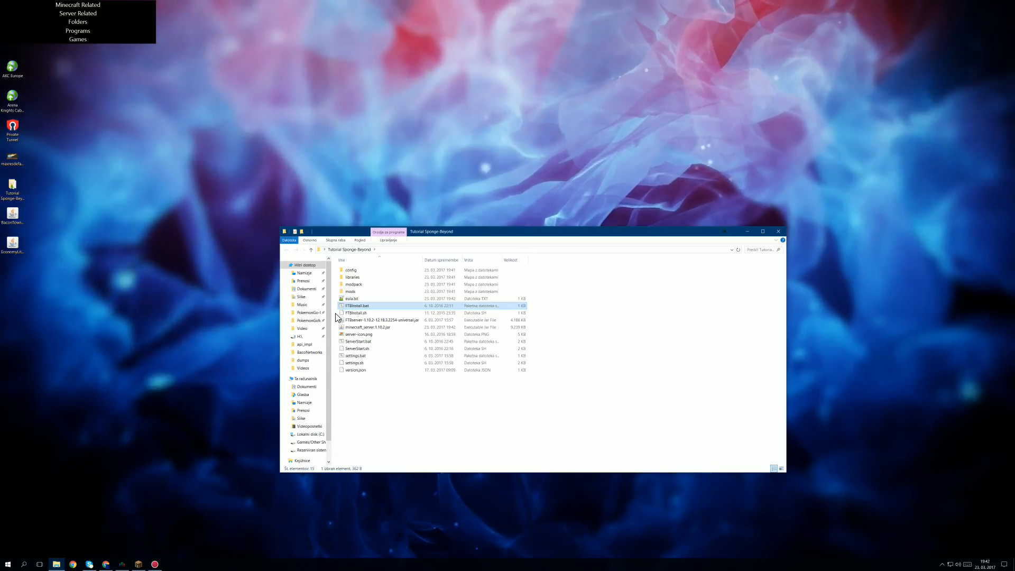
mouse_move(480, 411)
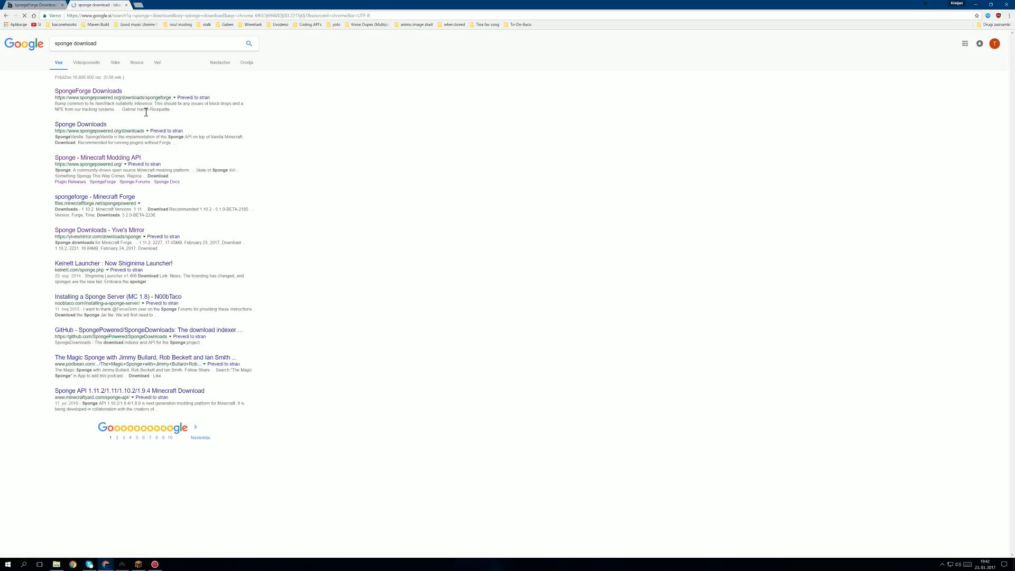
Go to the SpongeForge downloads page for the Minecraft 1.10.2 builds
click(88, 91)
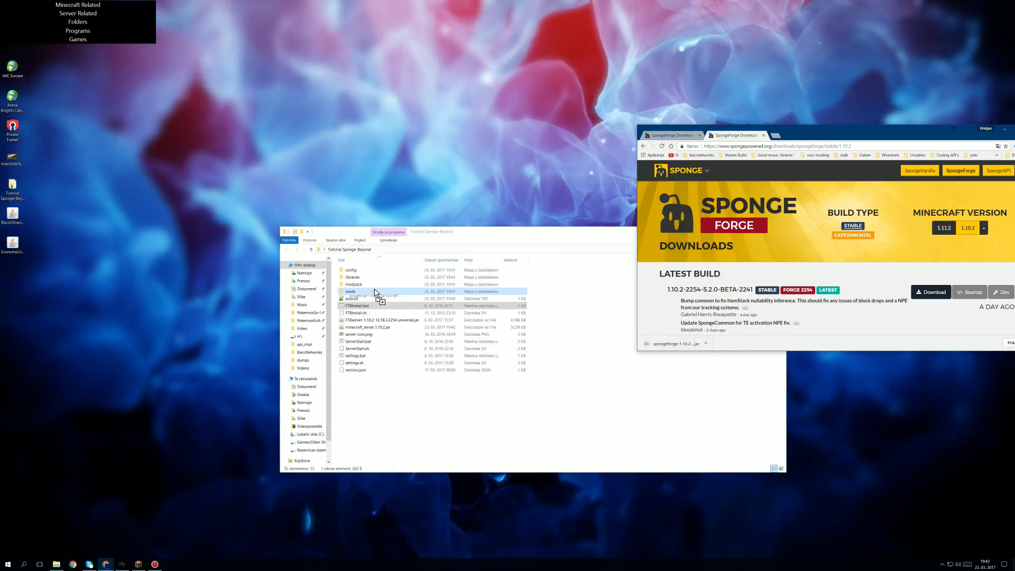
Place the SpongeForge jar in the mods folder and close the downloads page
double_click(350, 292)
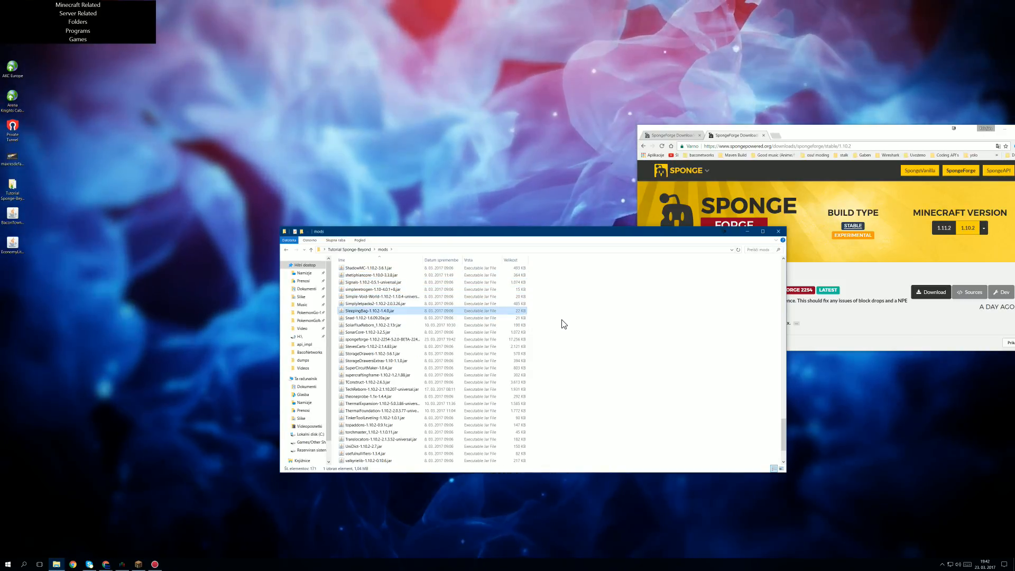
click(380, 338)
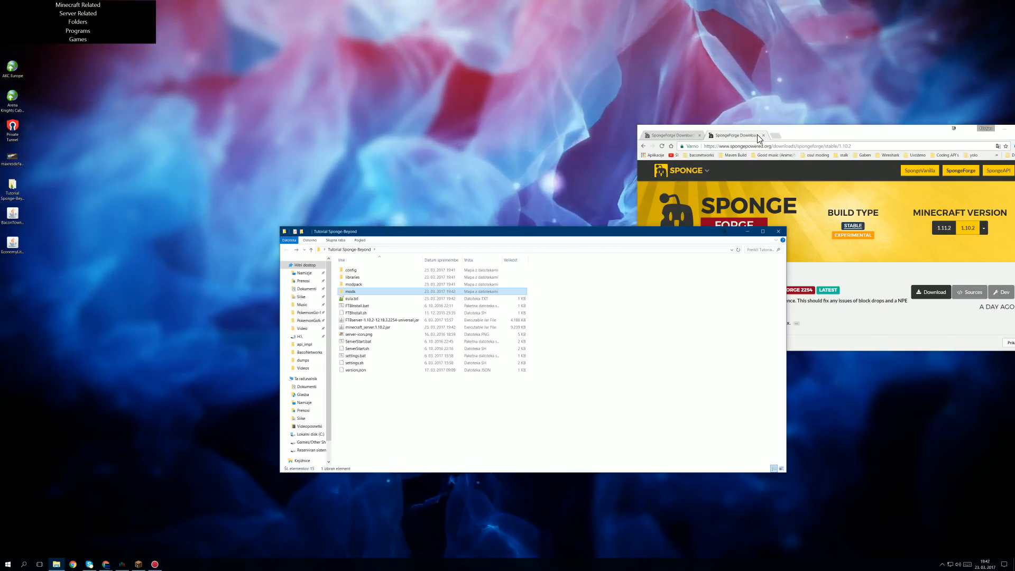
click(761, 135)
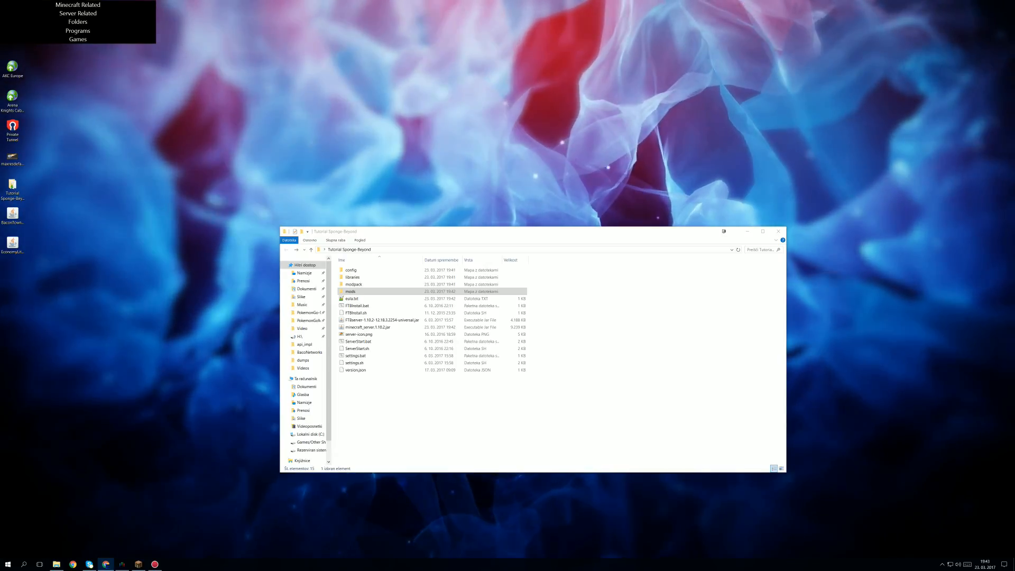
mouse_move(643, 374)
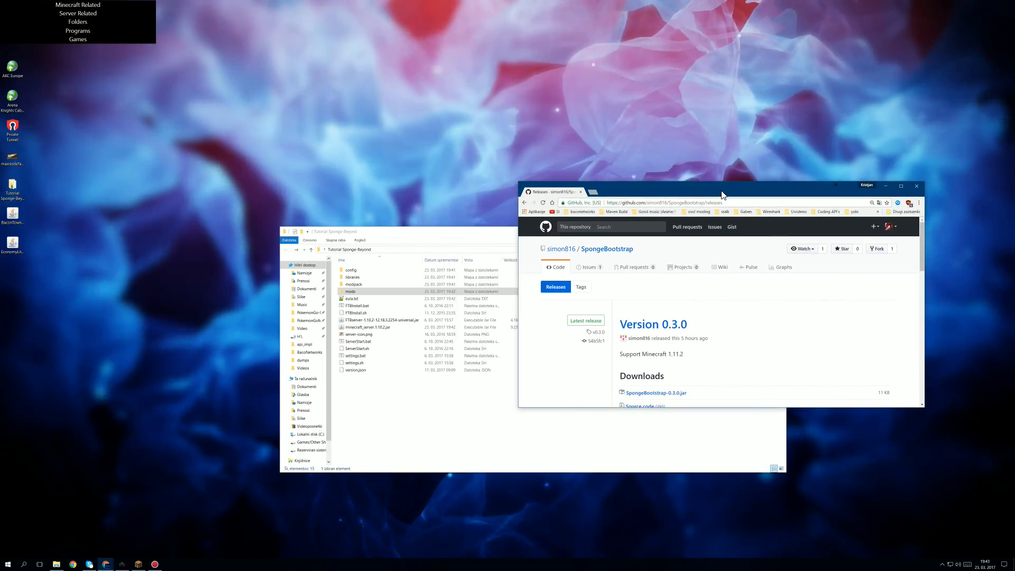
Download SpongeBootstrap-0.3.0.jar from the GitHub releases Downloads section
scroll(down, 3)
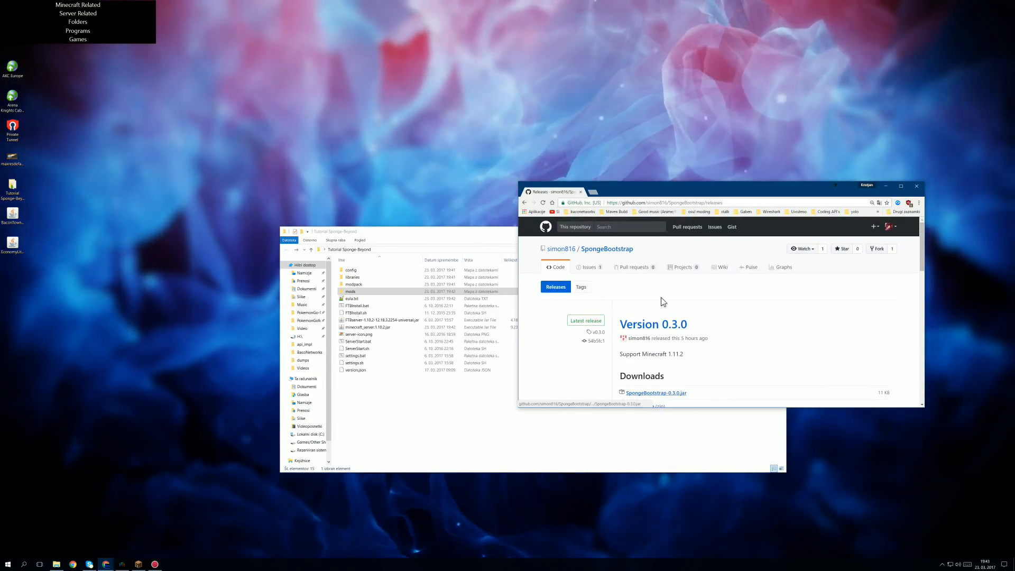
scroll(down, 3)
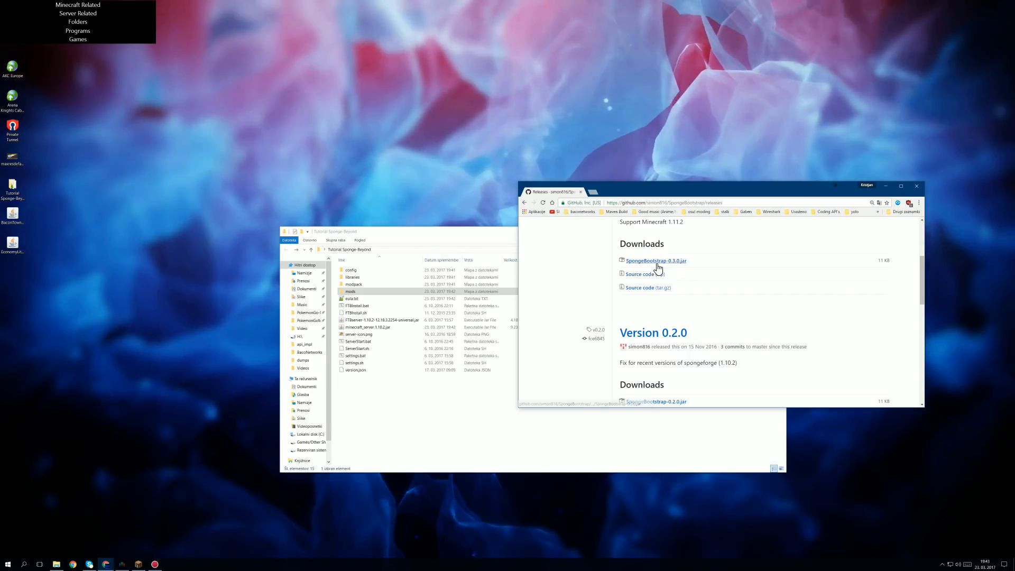
click(656, 260)
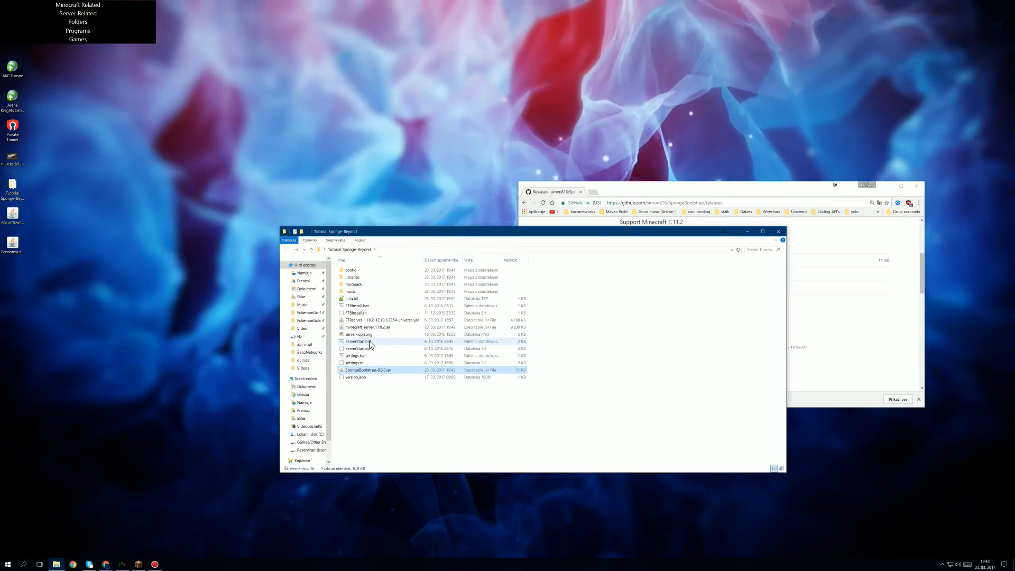
Edit ServerStart.bat in Notepad++ to launch SpongeBootstrap-0.3.0.jar instead of %FORGEJAR%
right_click(358, 340)
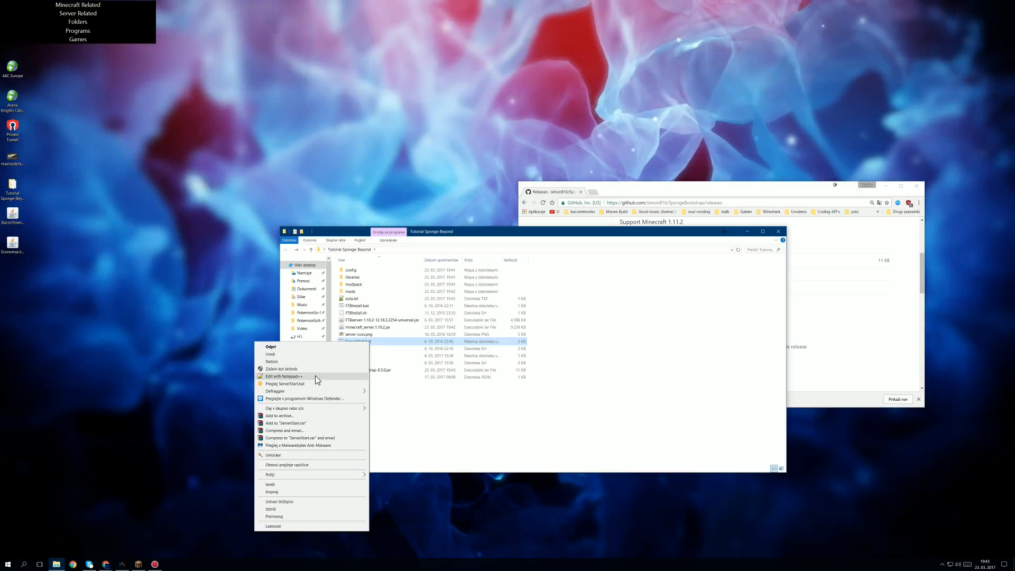
click(282, 377)
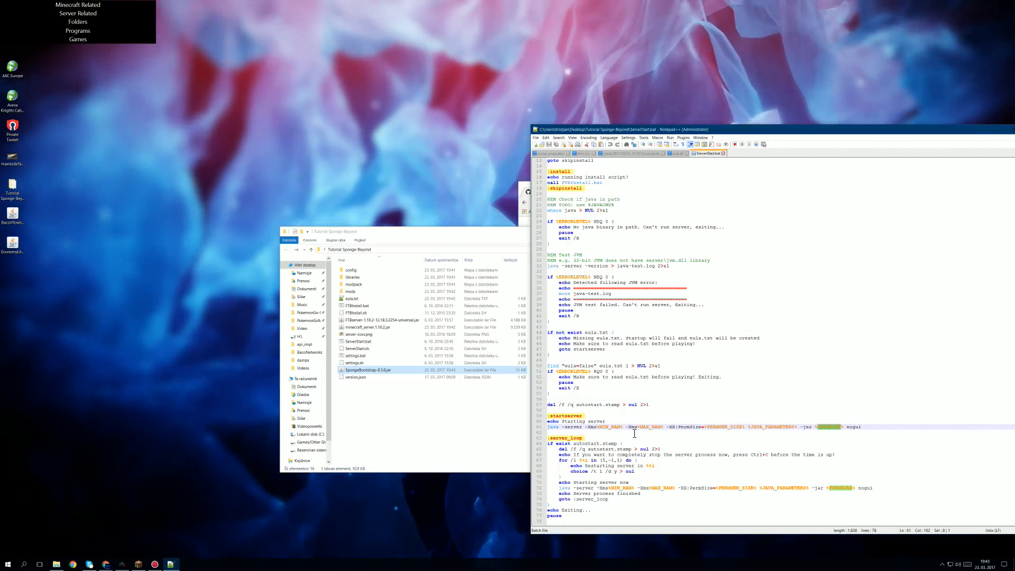
mouse_move(811, 491)
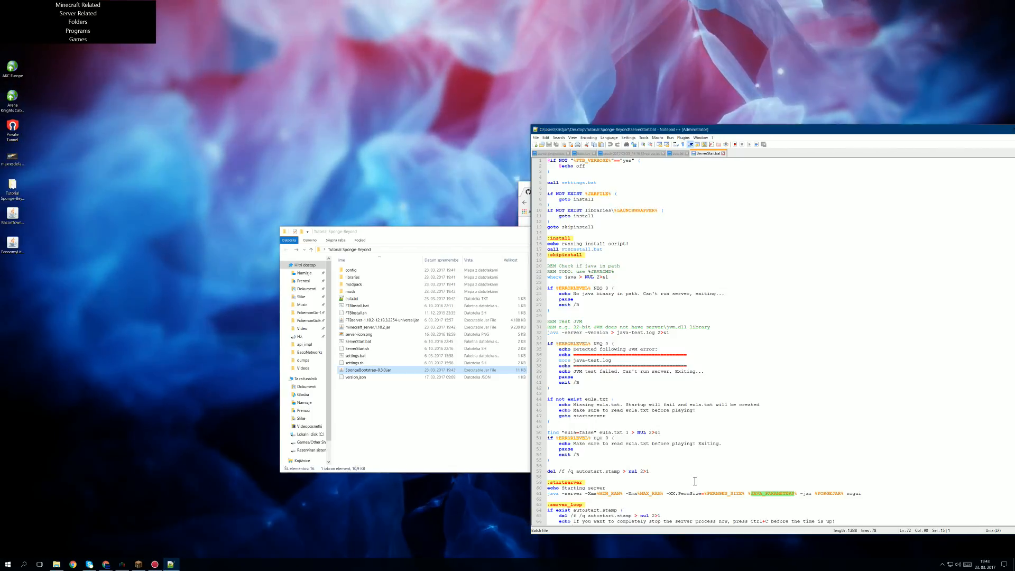
mouse_move(848, 499)
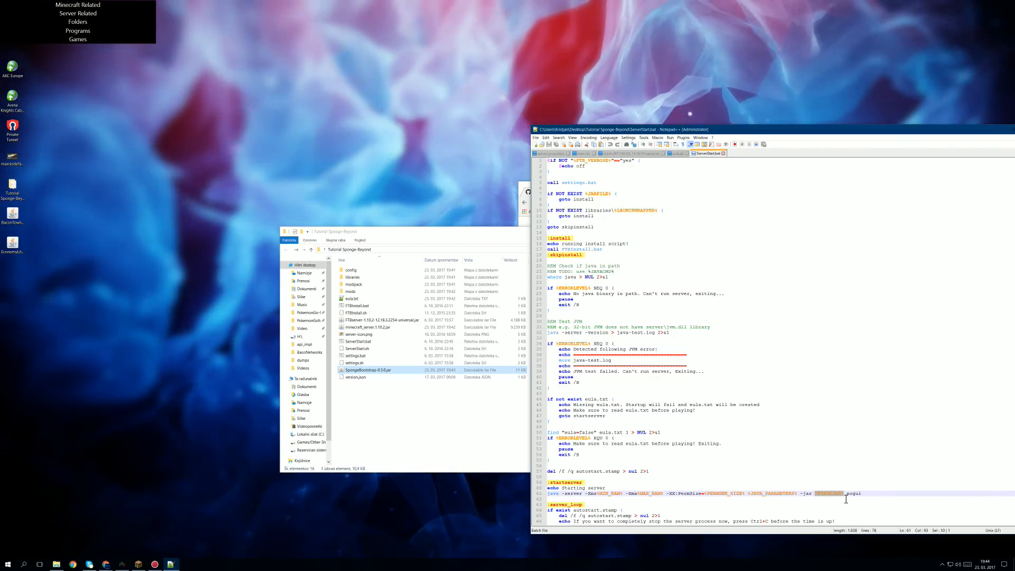
text(SpongeBootstrap-0.3.0.jar)
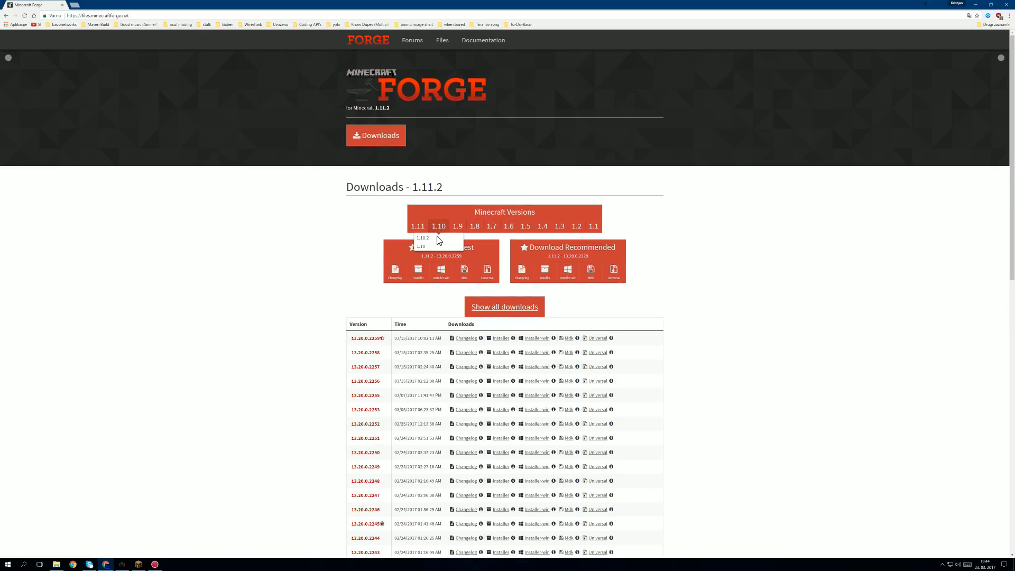
Download the Forge 1.10.2 build 12.18.3.2254 installer jar
click(422, 237)
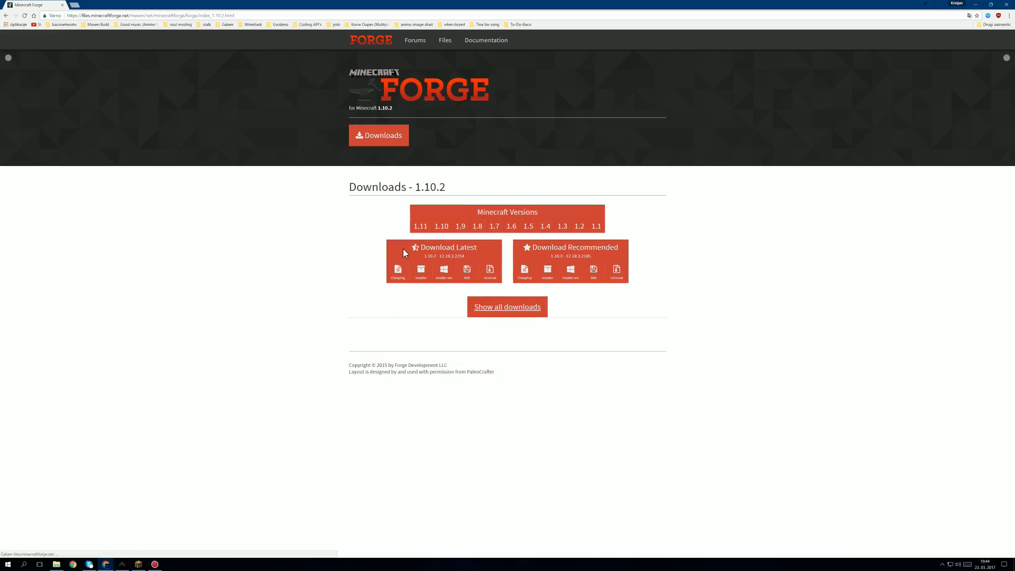
click(508, 307)
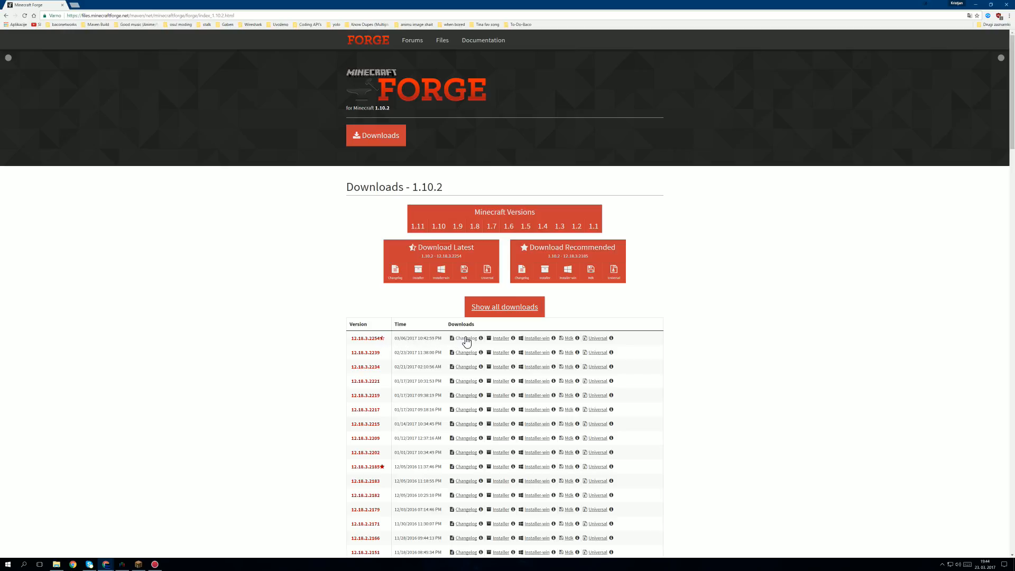
mouse_move(497, 342)
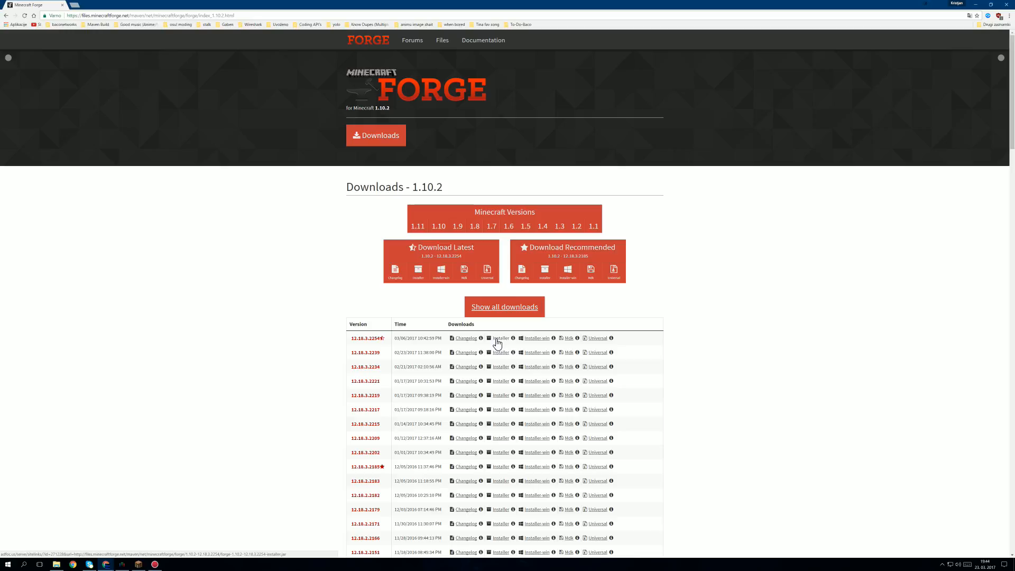
click(502, 338)
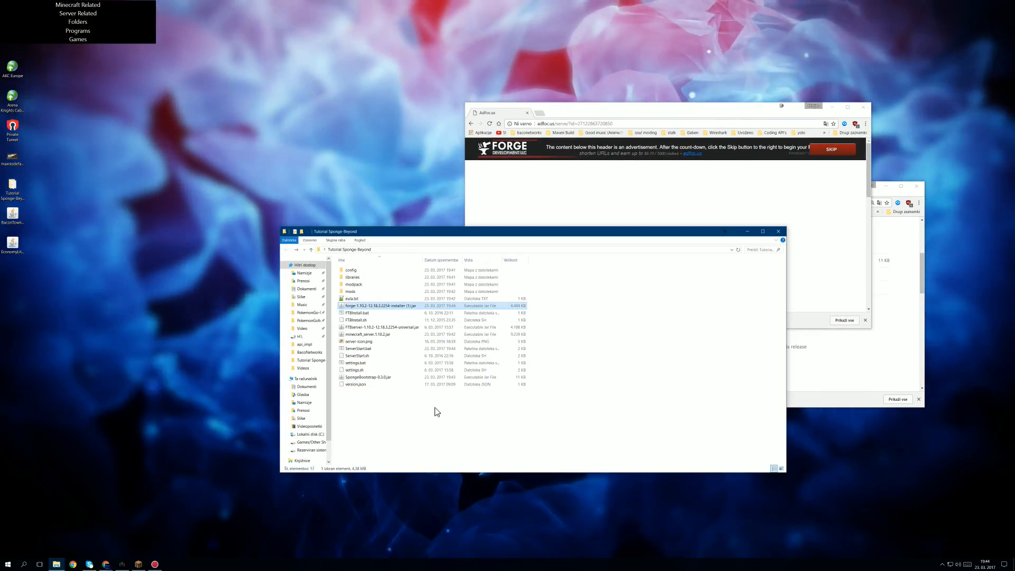
mouse_move(376, 309)
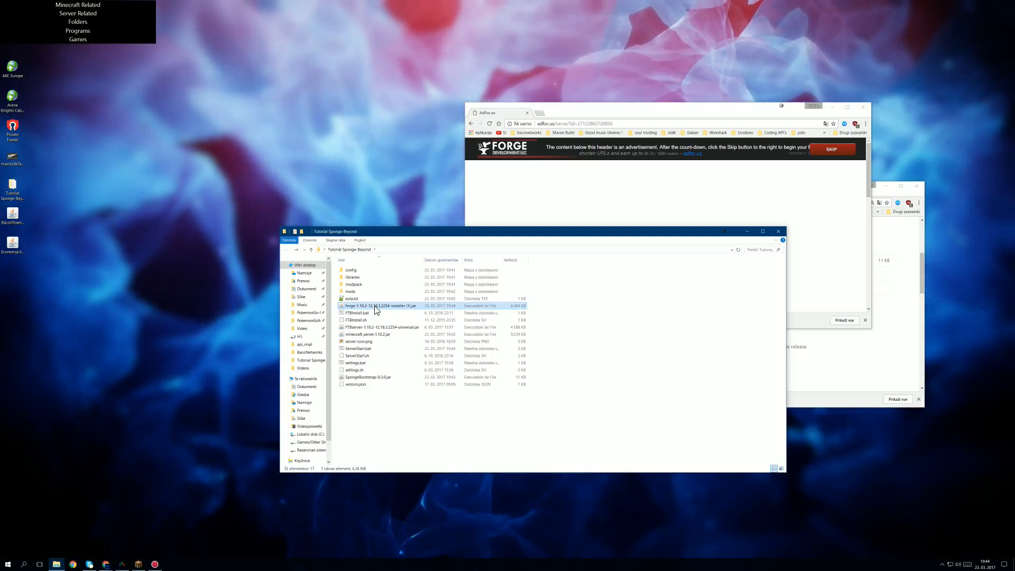
Extract forge-1.10.2-12.18.3.2254-universal.jar into the Tutorial Sponge Beyond folder via the installer
double_click(379, 306)
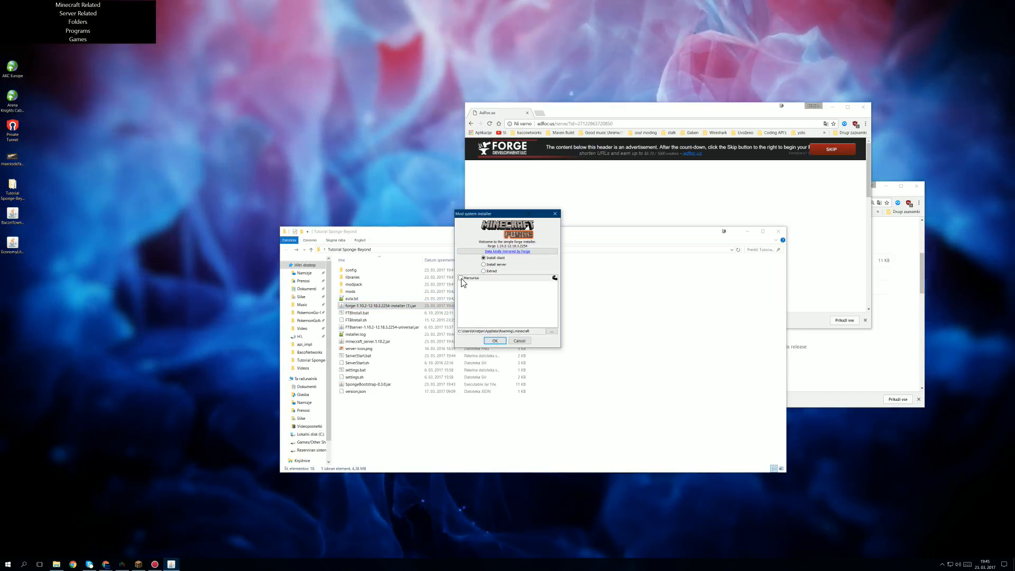
click(483, 265)
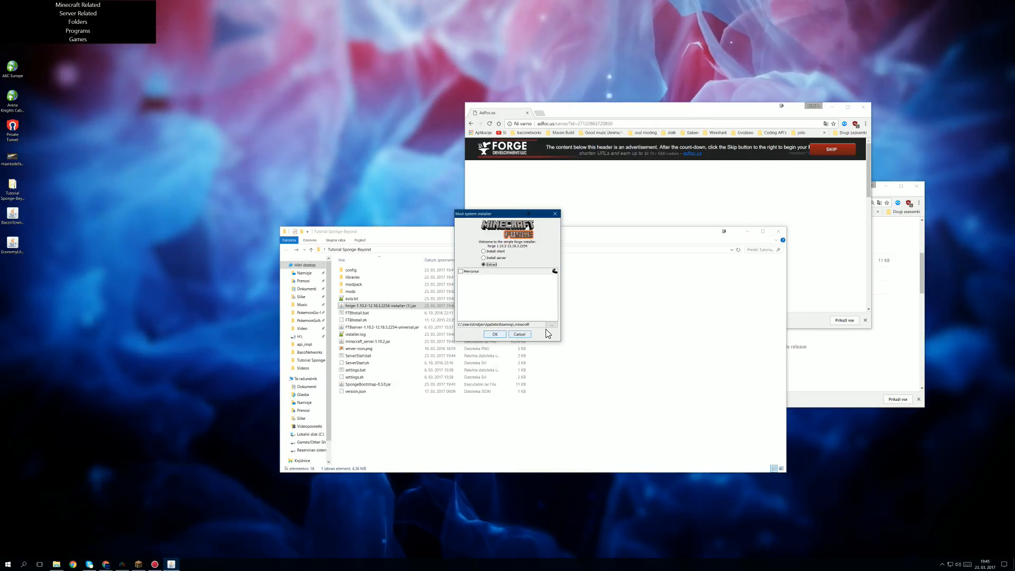
click(551, 325)
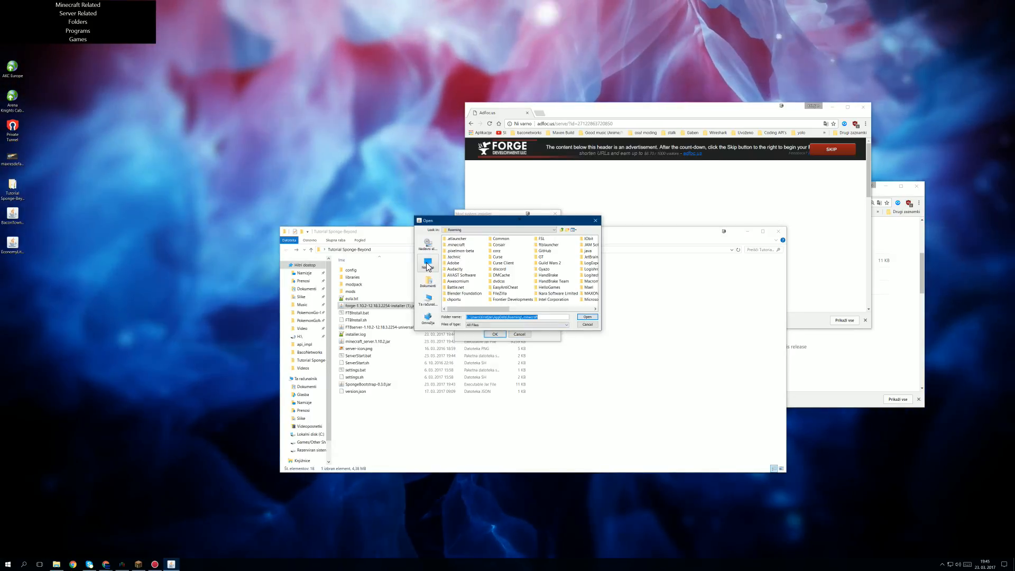
click(427, 264)
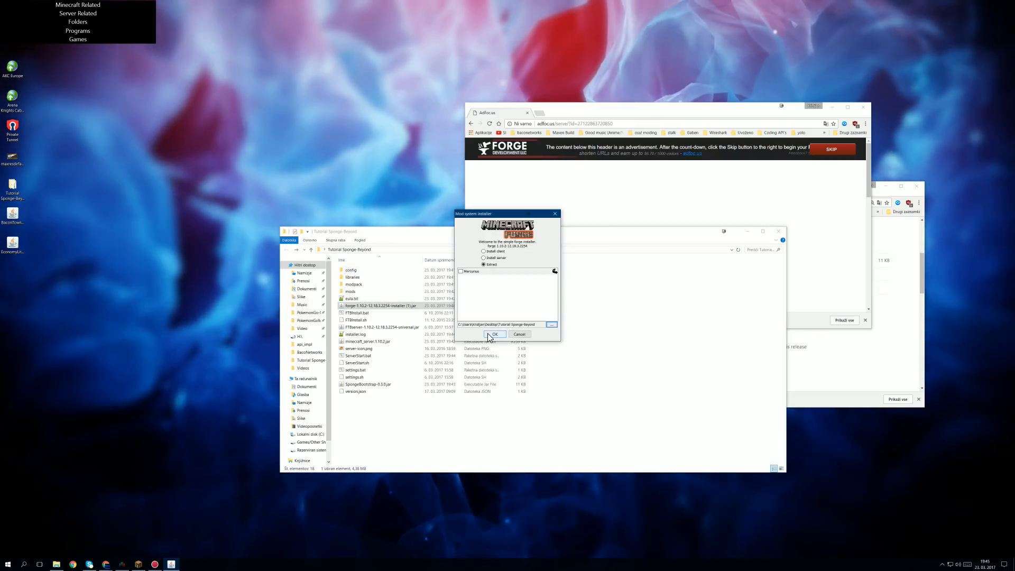
click(495, 334)
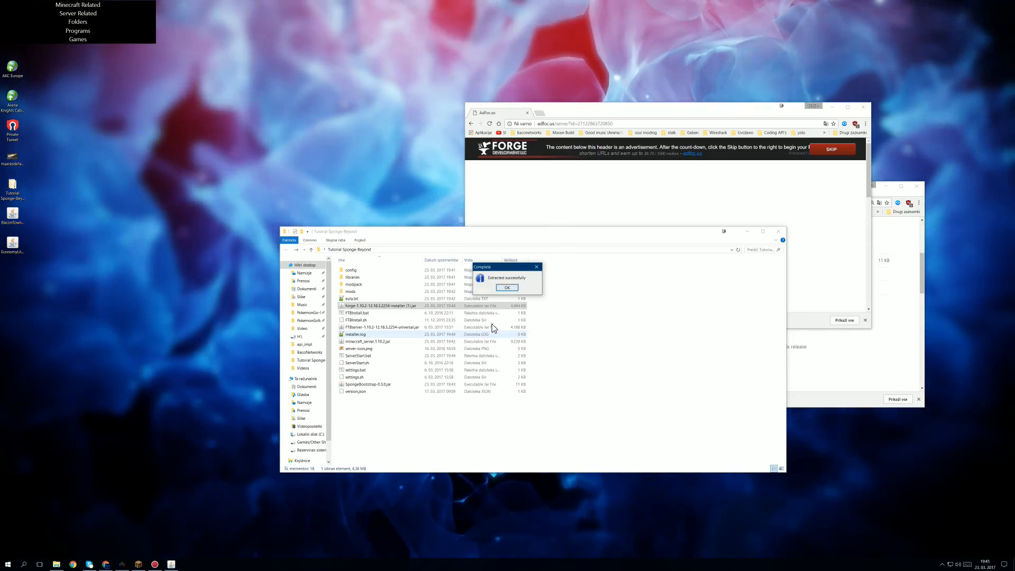
click(507, 287)
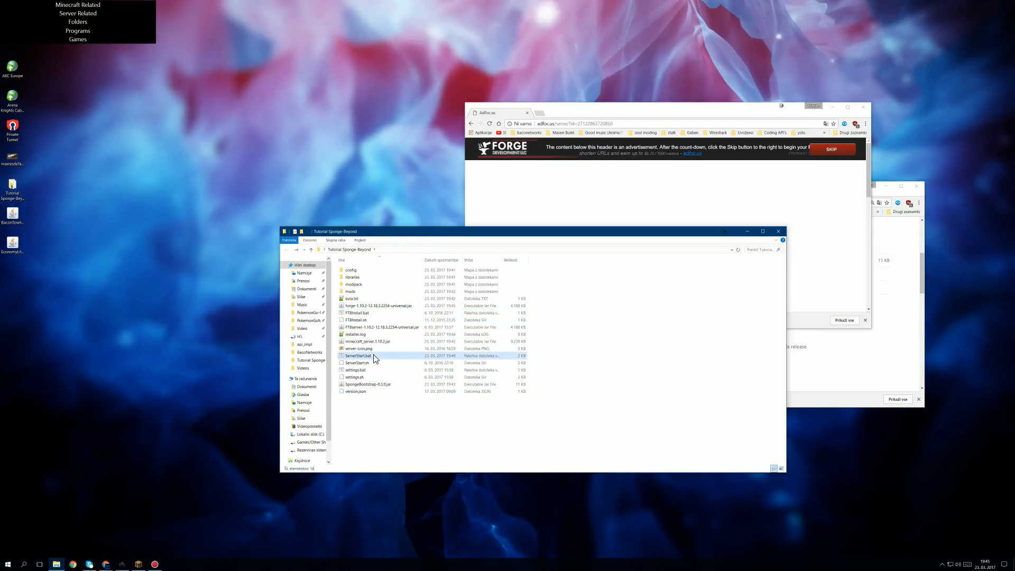
Launch the server by running ServerStart.bat in the Tutorial Sponge Beyond folder
double_click(357, 355)
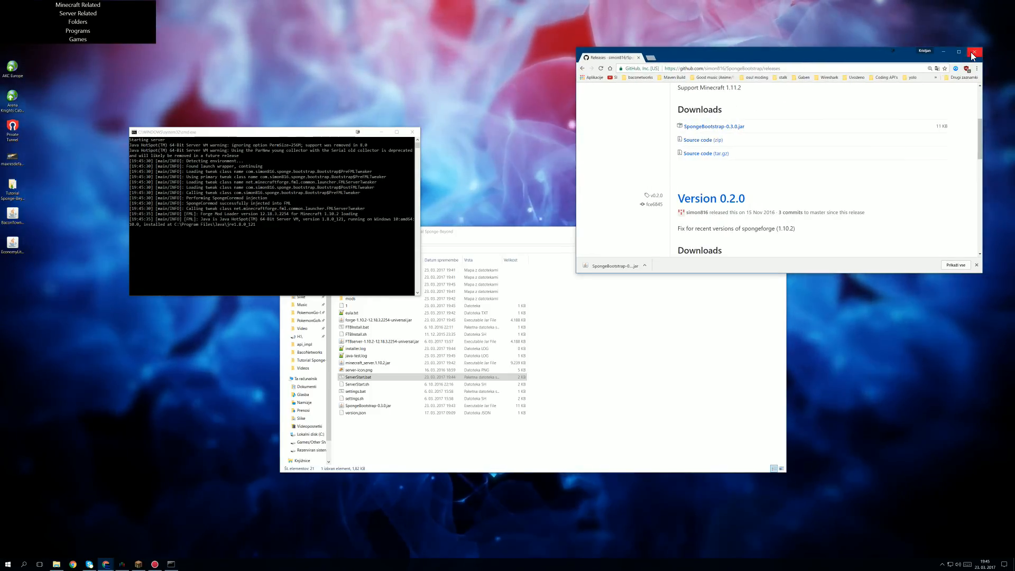
Close the GitHub releases browser and enter the server's config folder while it boots
click(974, 53)
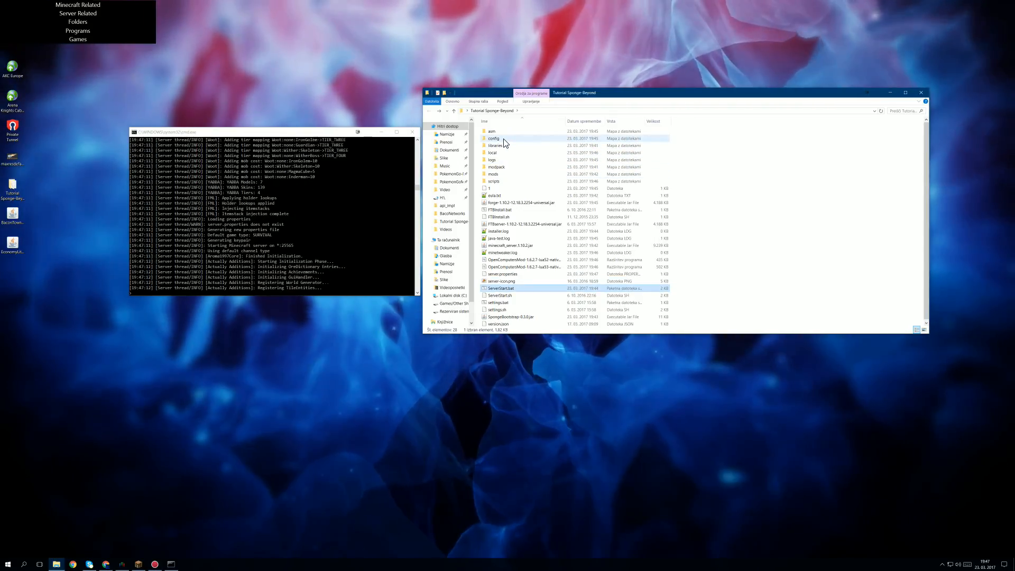
double_click(493, 137)
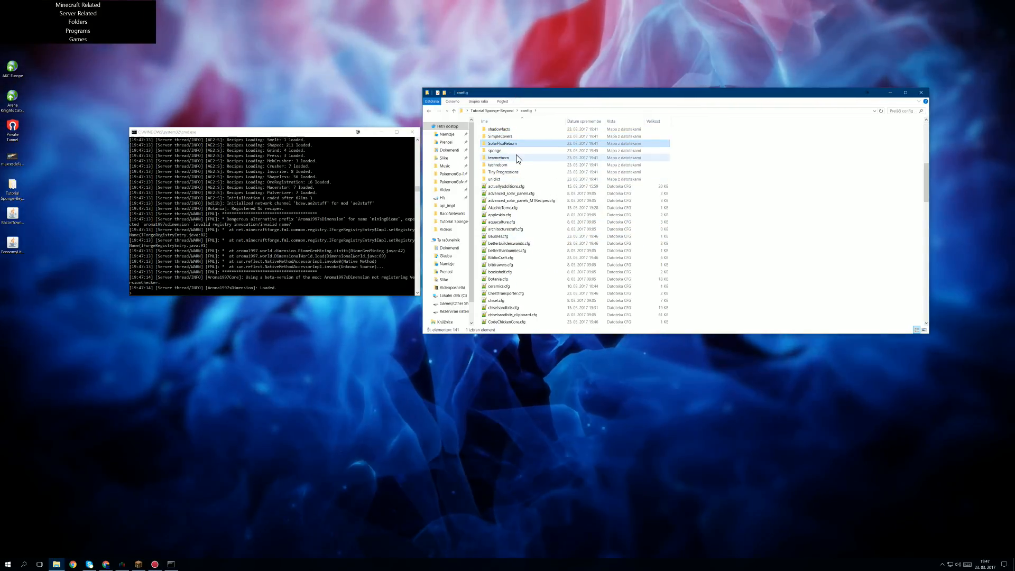
Open config/sponge/global.conf in Notepad++ for editing
double_click(495, 150)
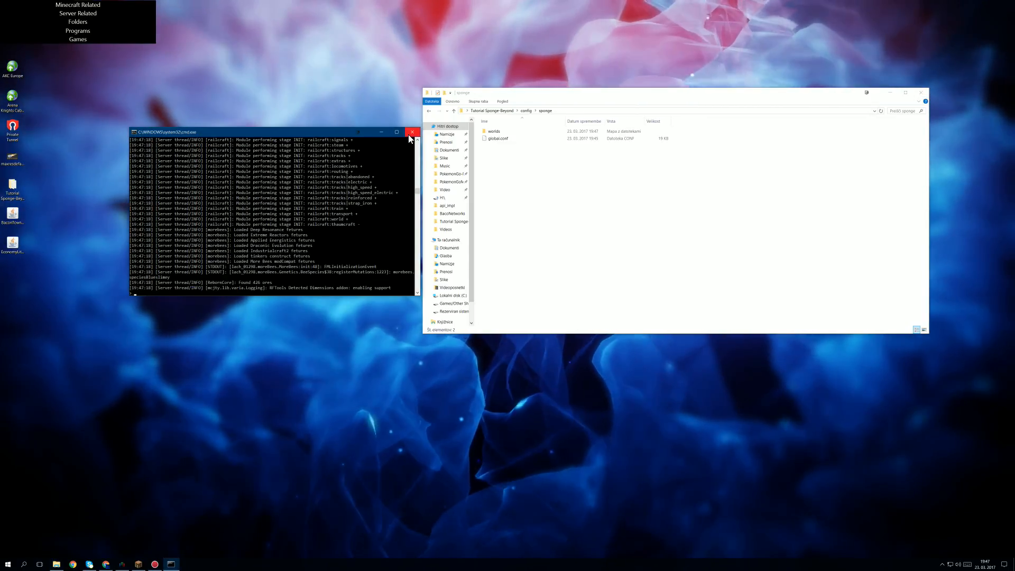
right_click(499, 138)
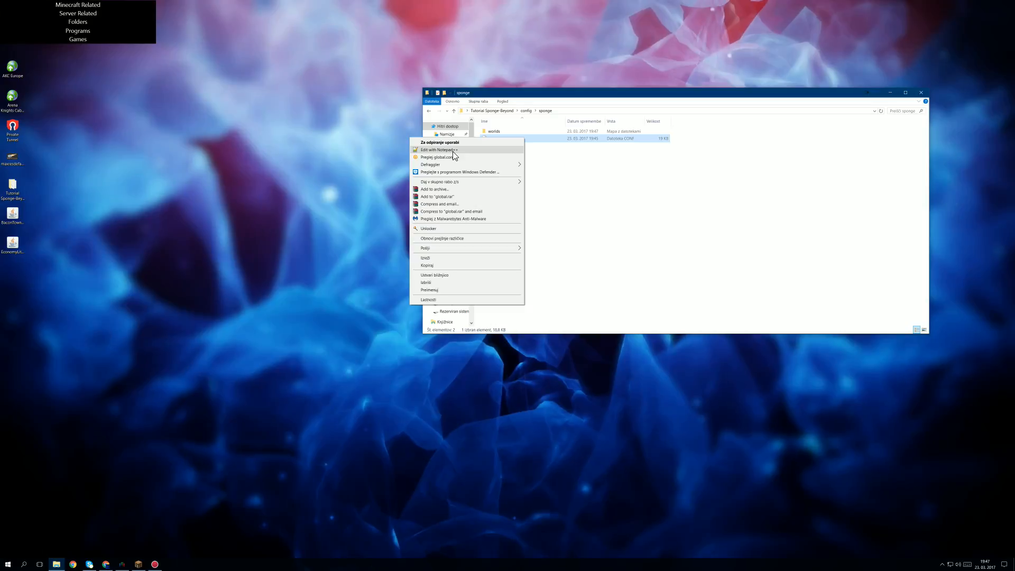
click(438, 150)
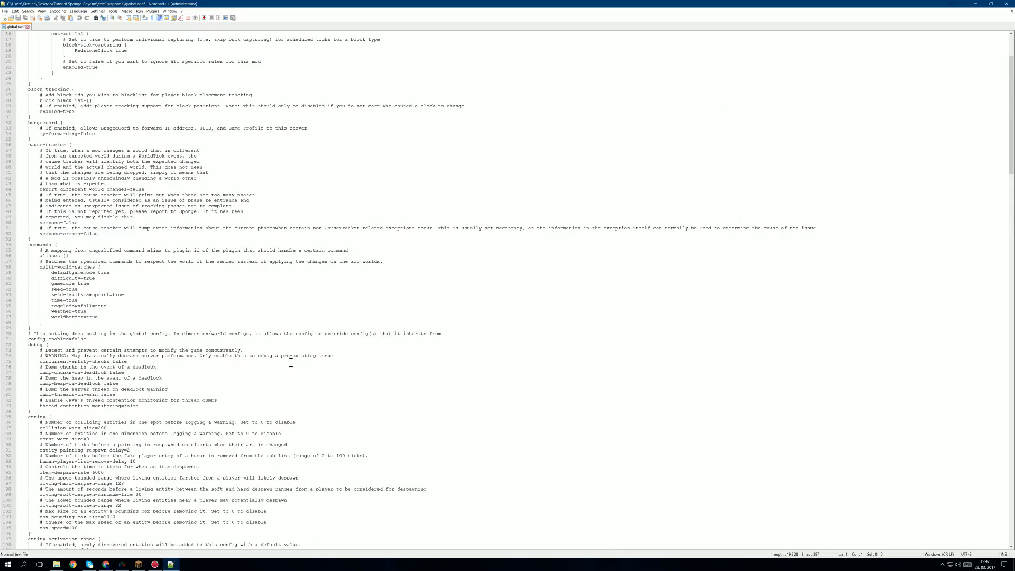
Search global.conf for 'plugin' and edit the plugins-dir setting toward the game folder's plugins
key(ctrl+f)
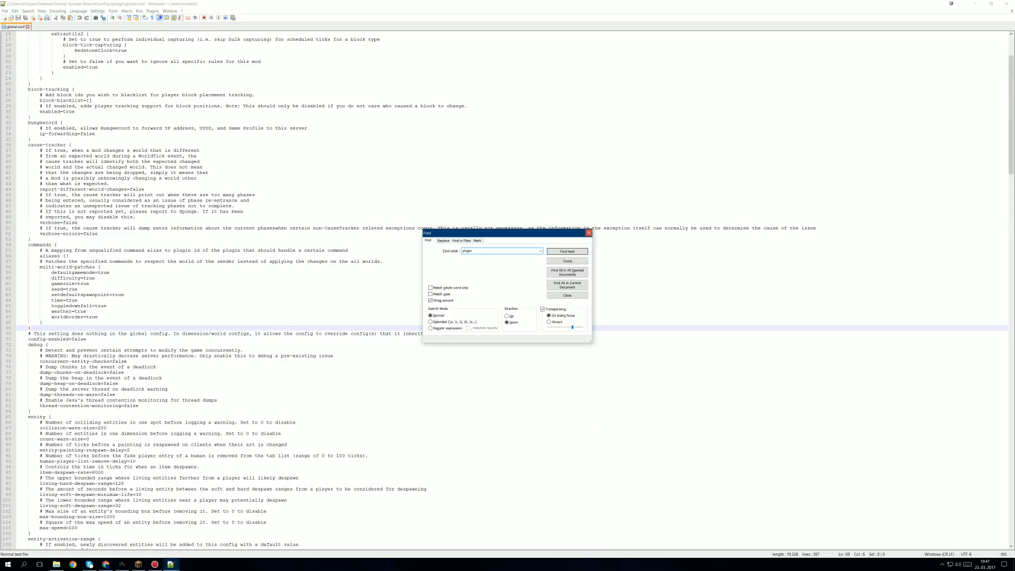
click(567, 252)
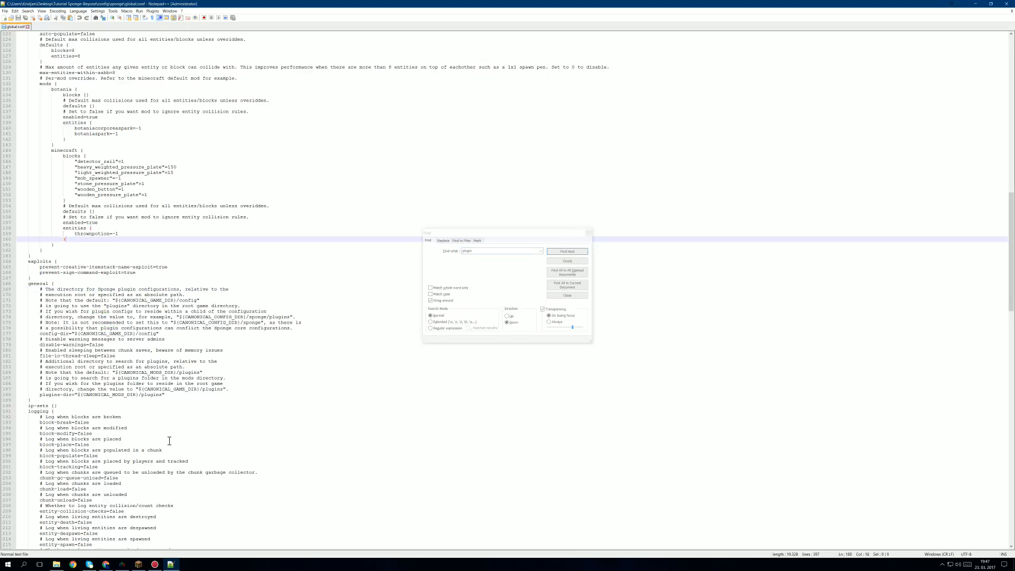
click(567, 295)
text(GAME)
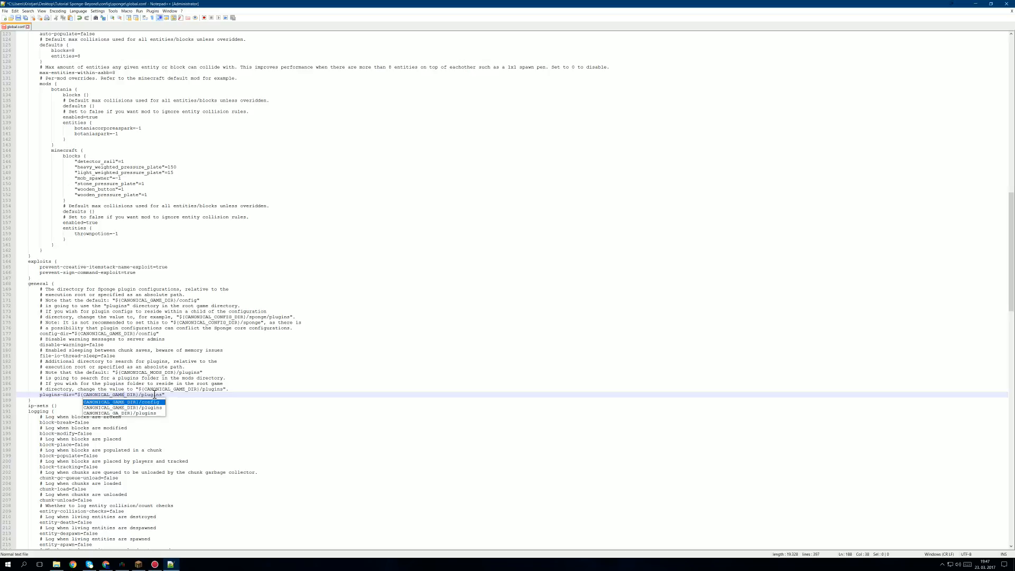
mouse_move(161, 298)
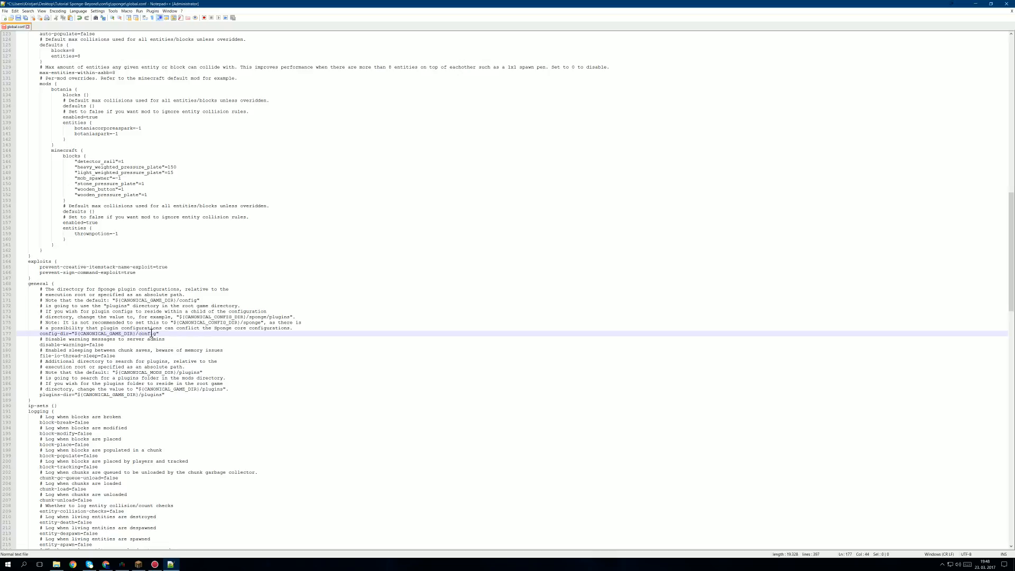
text(plug)
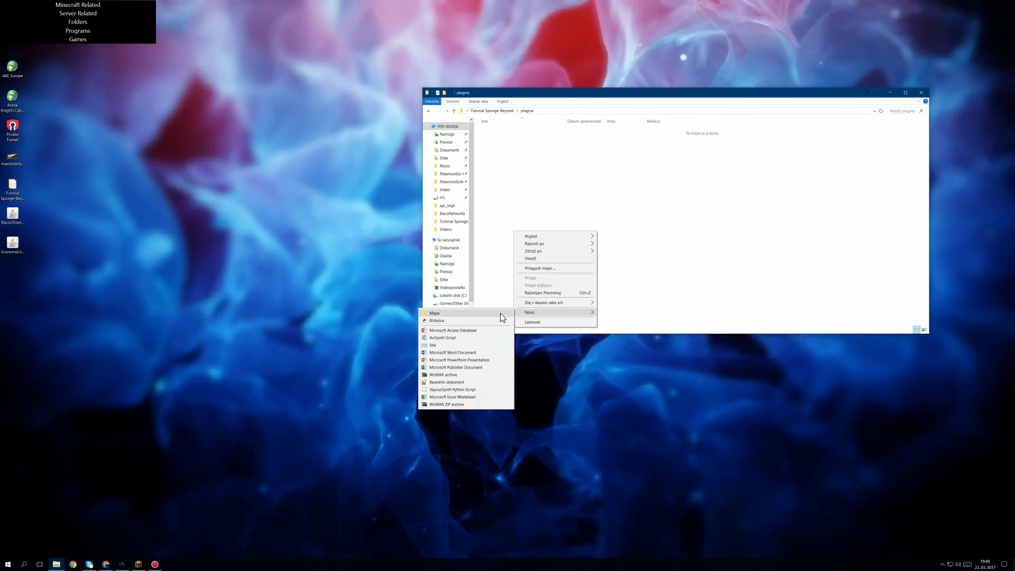
Create a new folder inside plugins and go back into the server's config folder
click(434, 313)
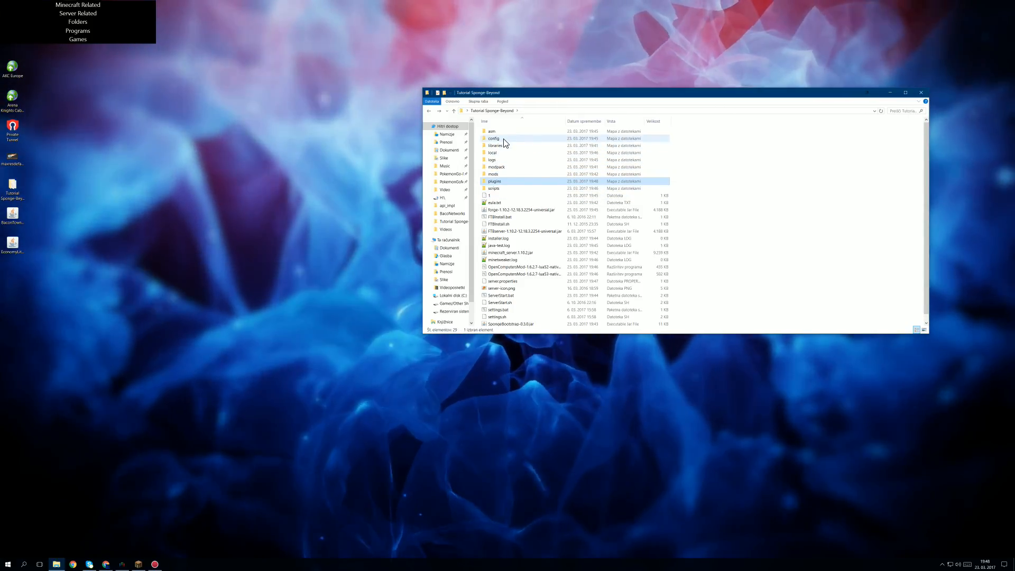
double_click(495, 139)
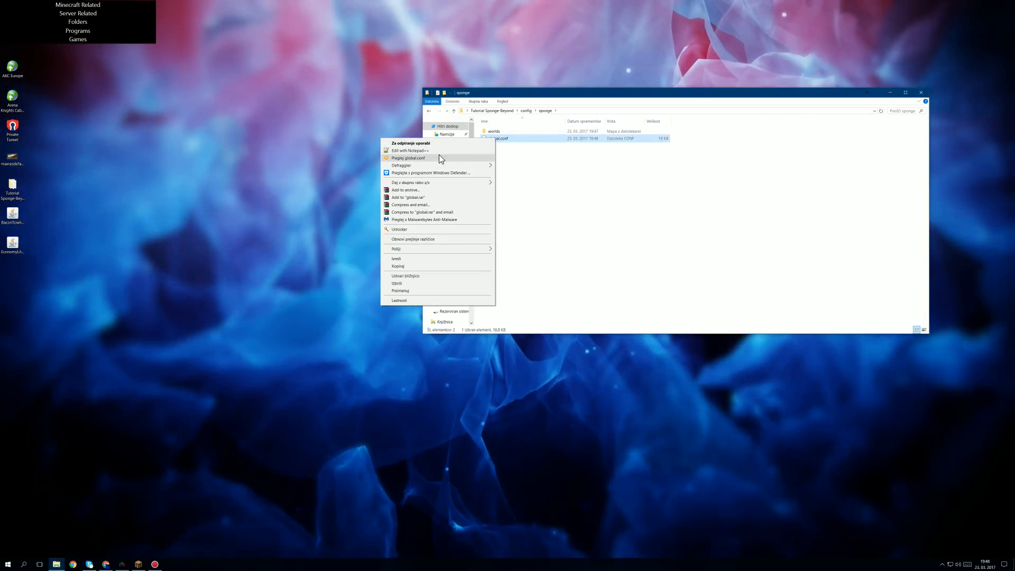
Reopen global.conf, search it to set config-dir to plugins/configs, then close the file
click(406, 150)
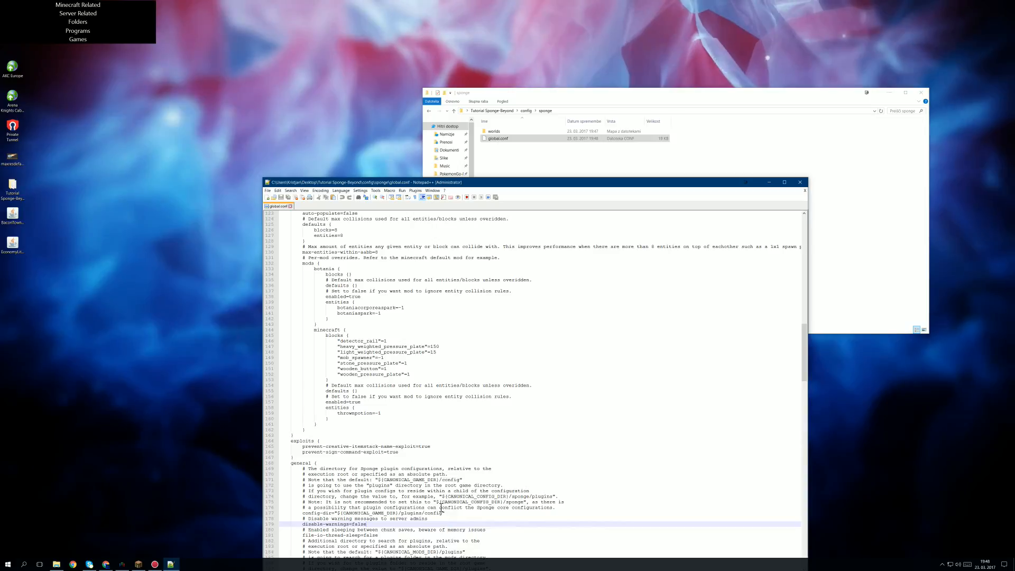
key(Ctrl+f)
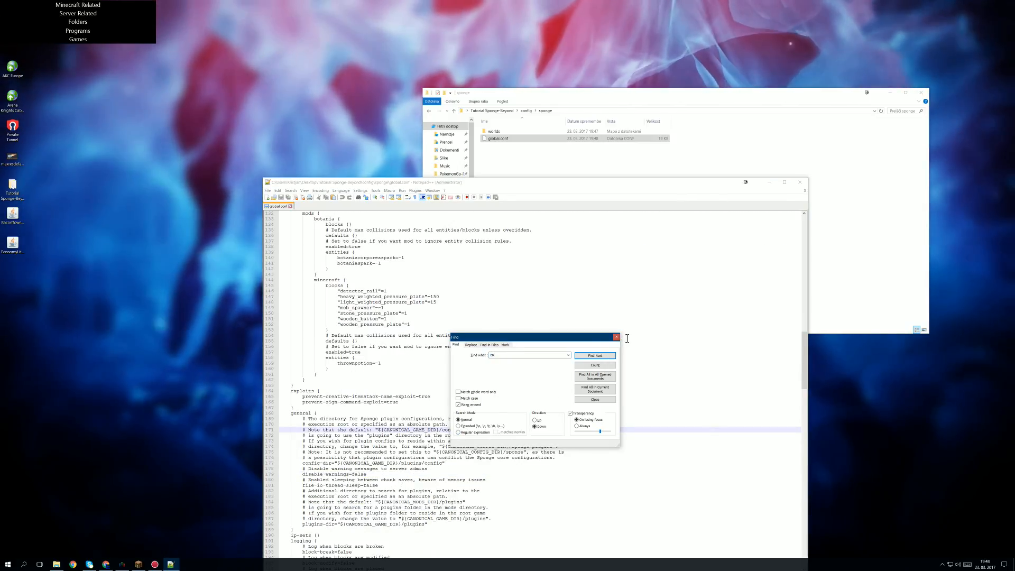
click(617, 337)
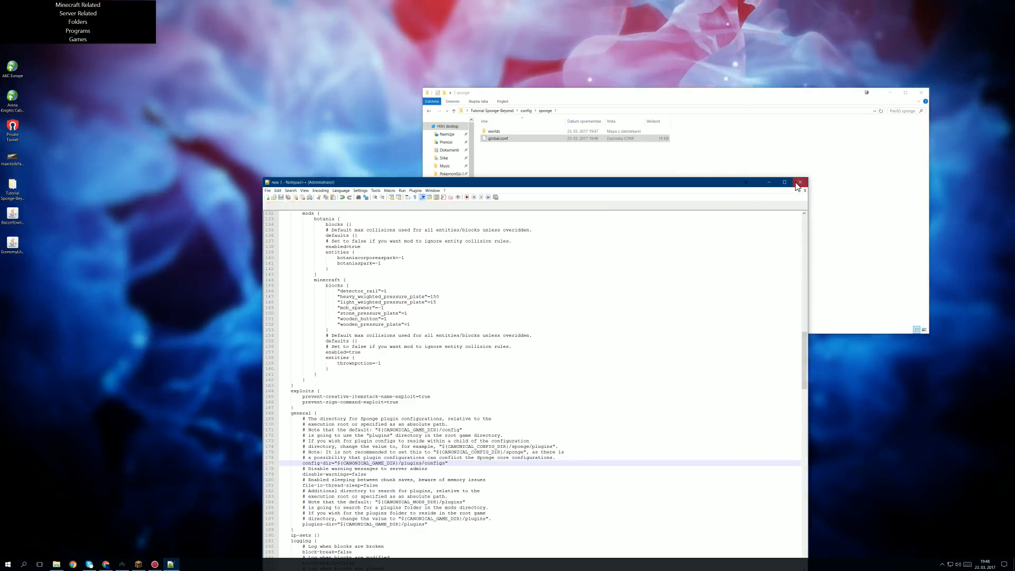
click(800, 182)
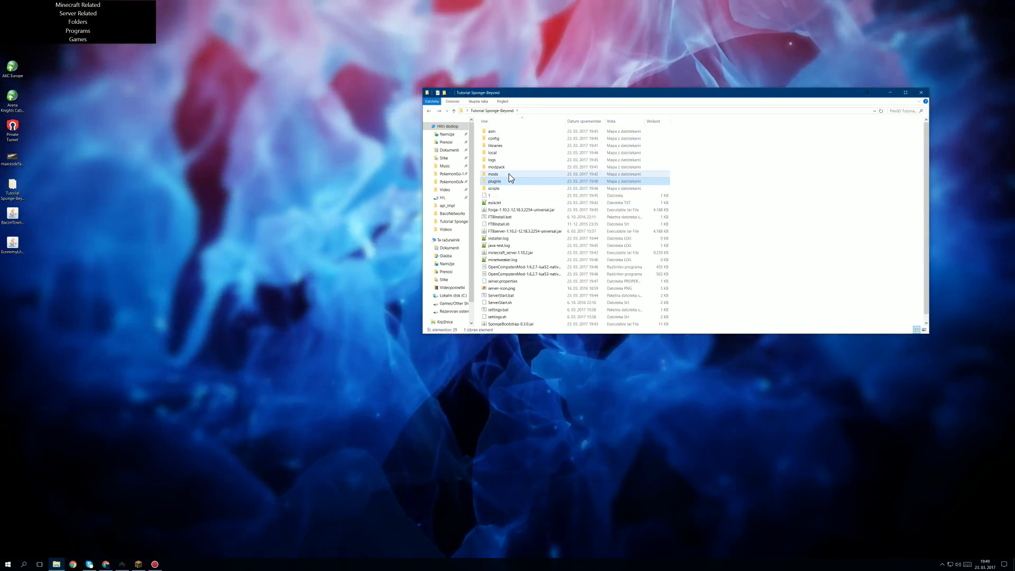
Look inside the mods folder, then run ServerStart.bat to start the Sponge-Beyond server
click(493, 174)
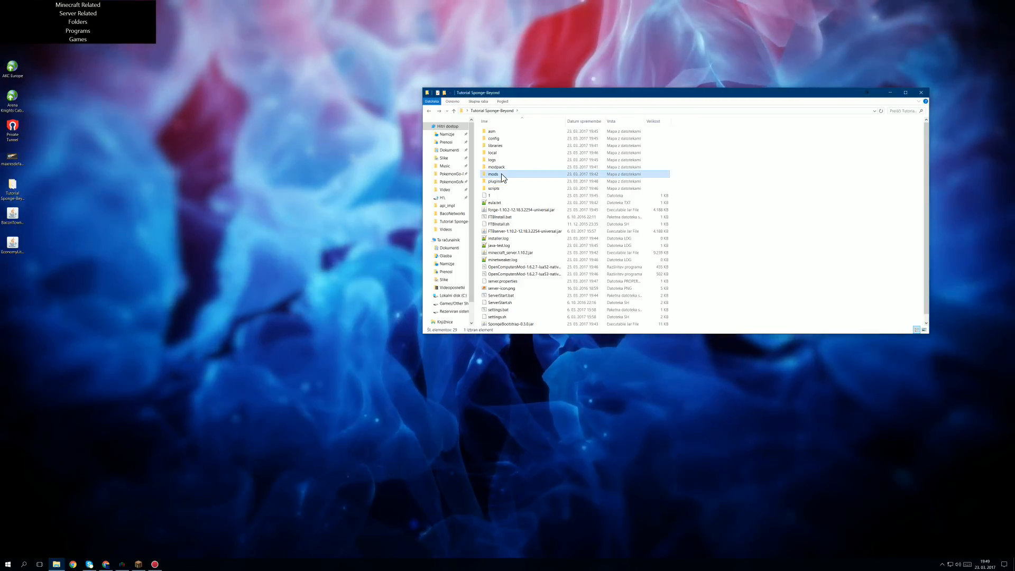
double_click(492, 173)
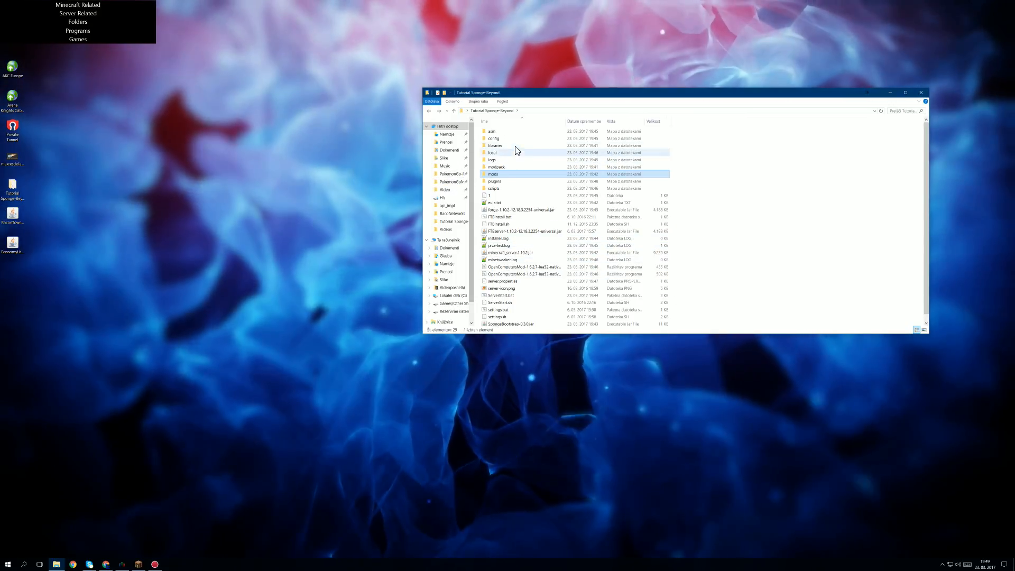
double_click(495, 138)
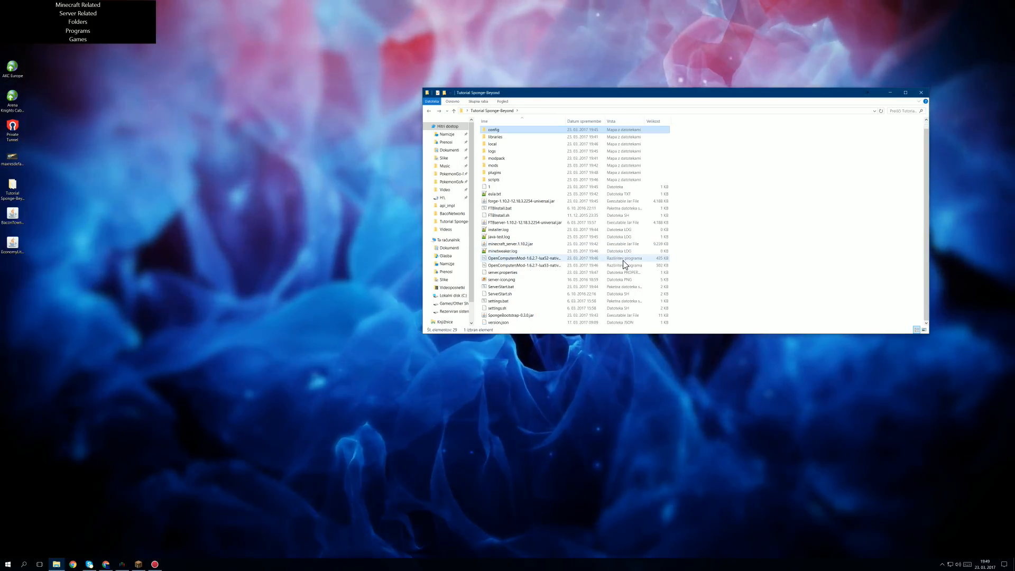
mouse_move(546, 288)
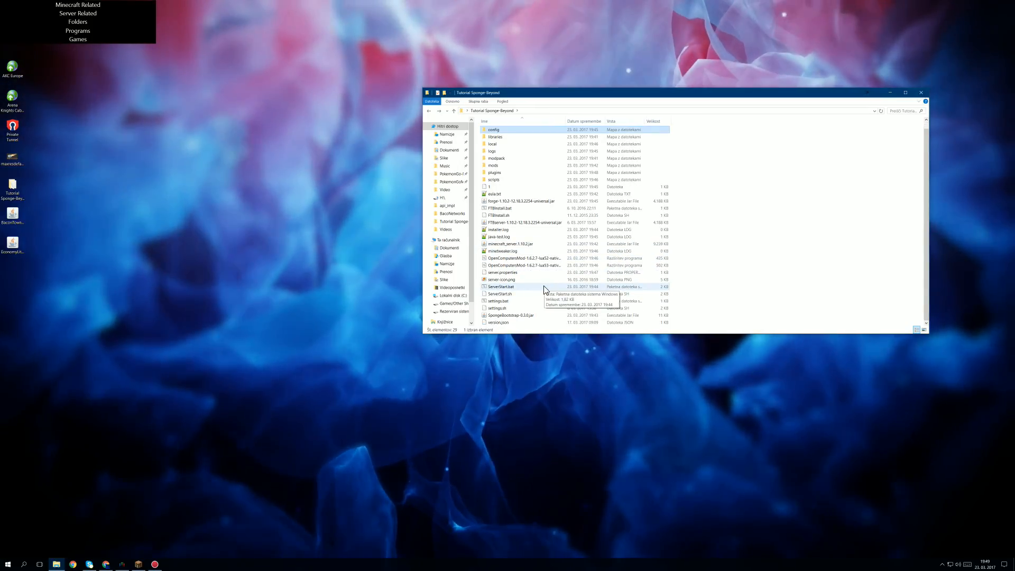
double_click(500, 287)
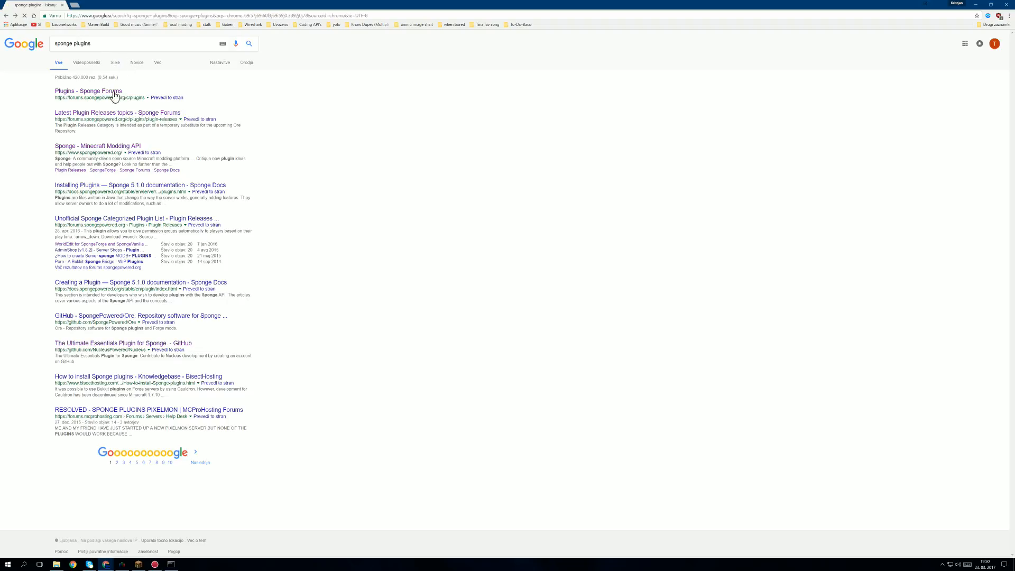
mouse_move(87, 122)
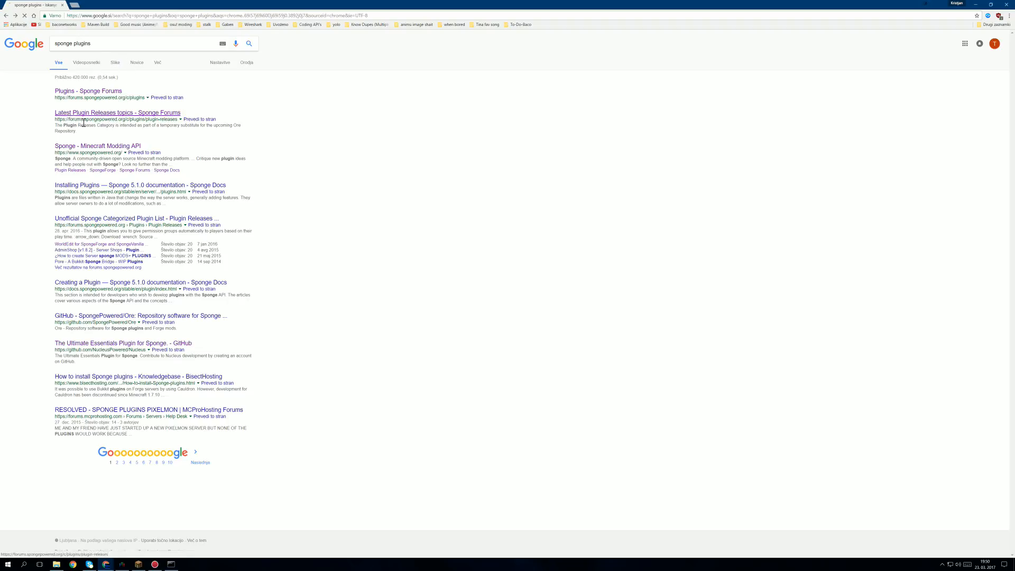
Open the Sponge Forums plugin releases result and switch to the Top plugins of the year
click(103, 112)
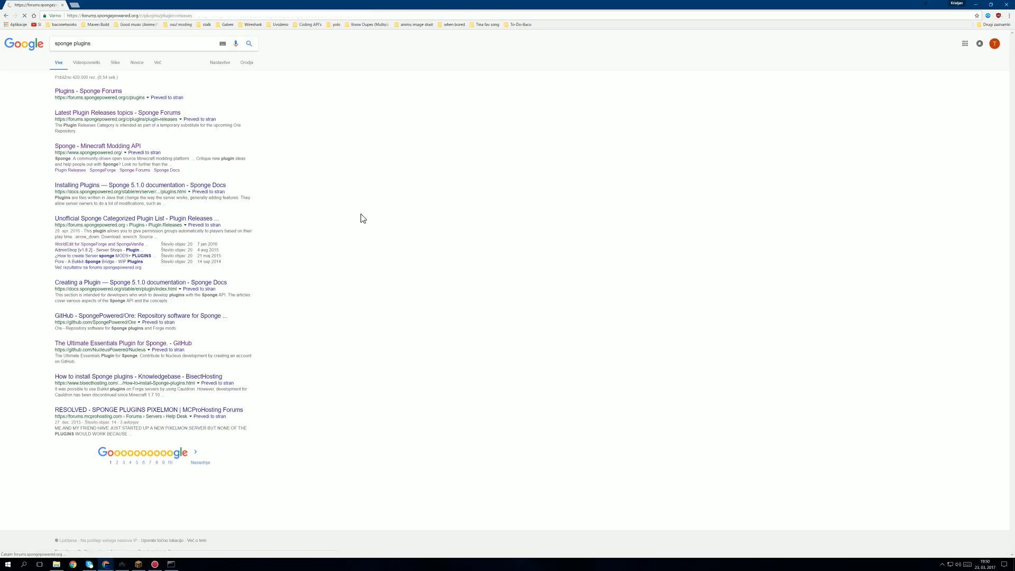
click(95, 112)
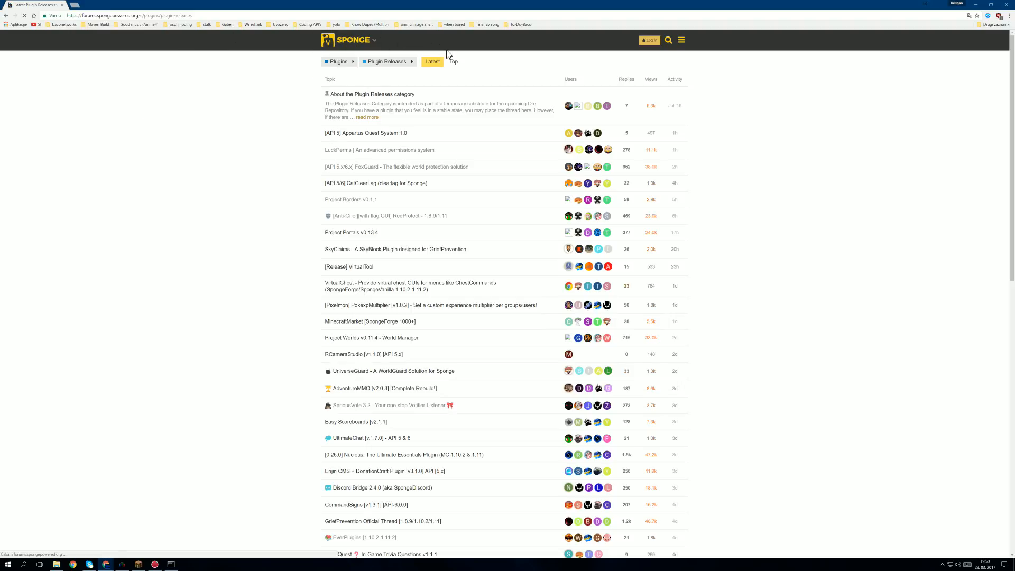
click(452, 62)
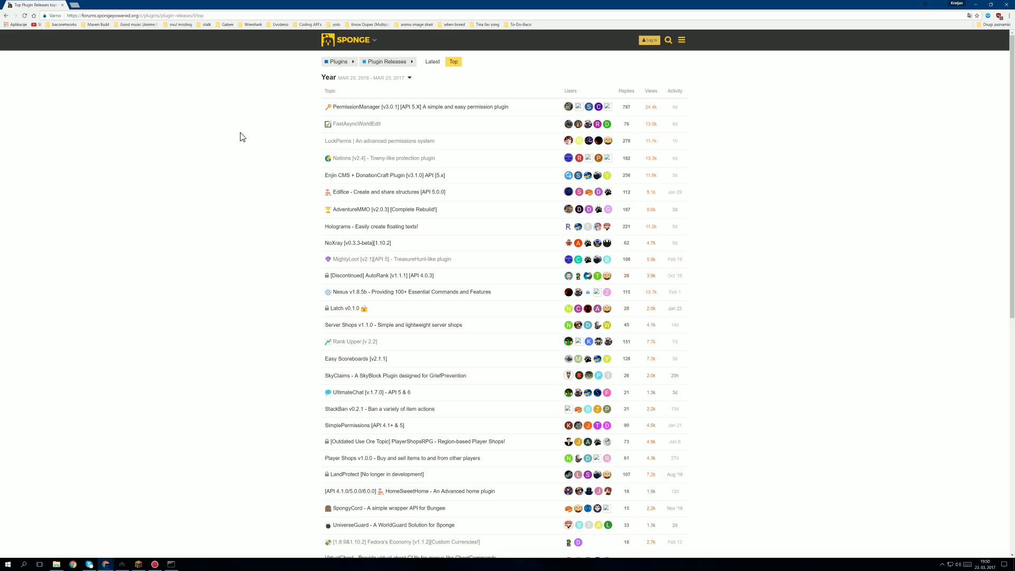
mouse_move(397, 109)
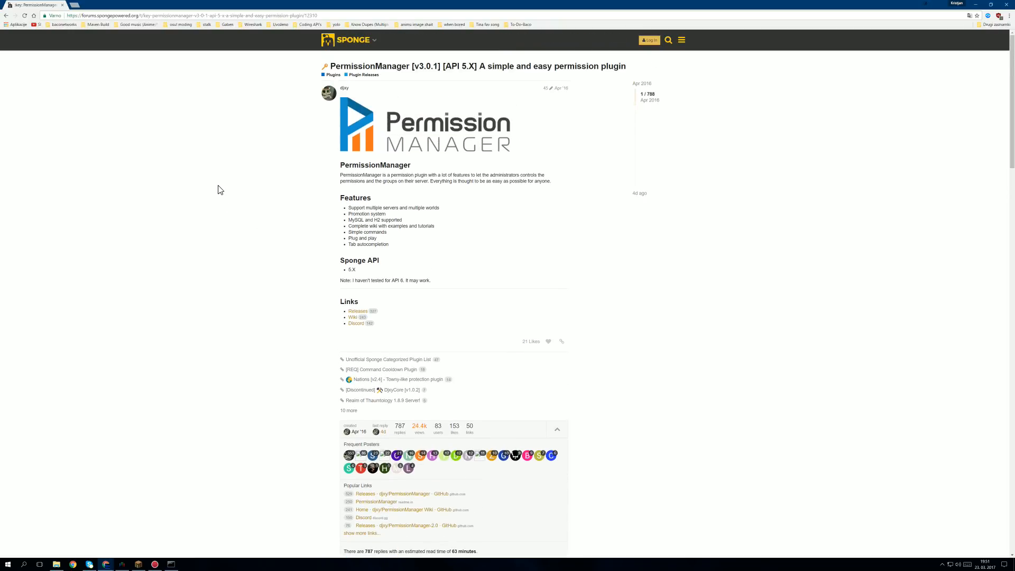
mouse_move(196, 158)
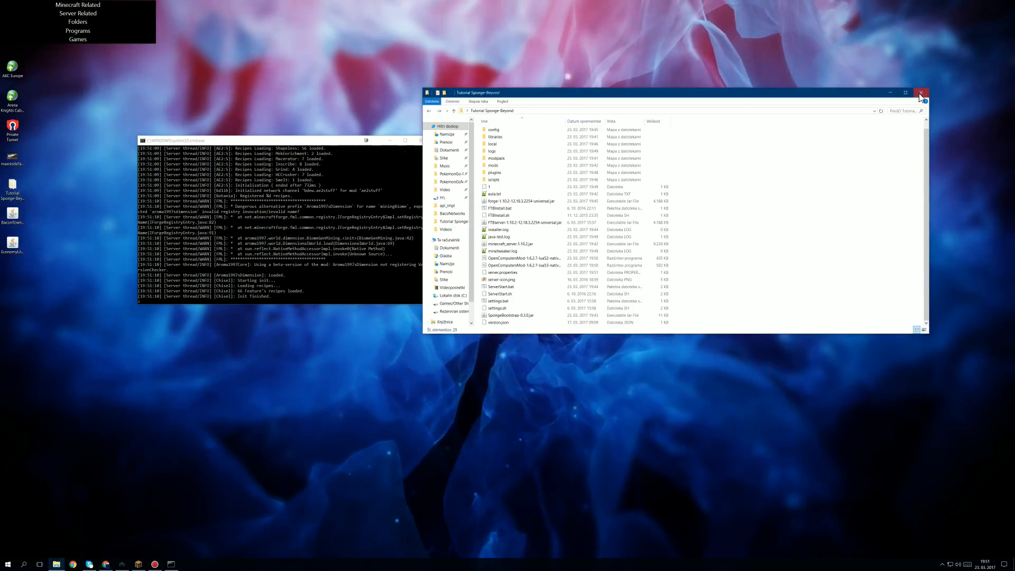
Close the server folder window while the SpongeForge console finishes starting
click(920, 92)
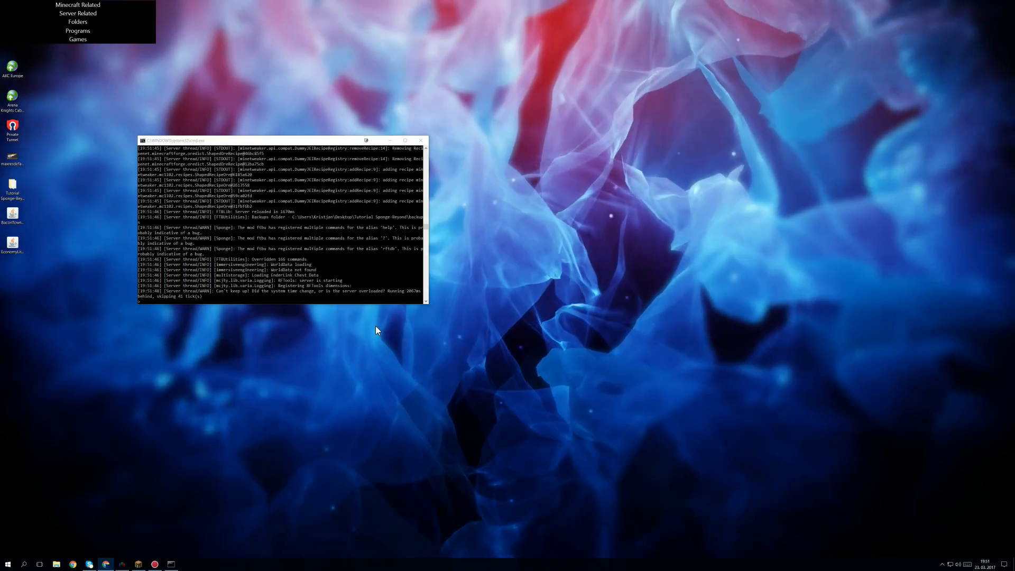
mouse_move(367, 330)
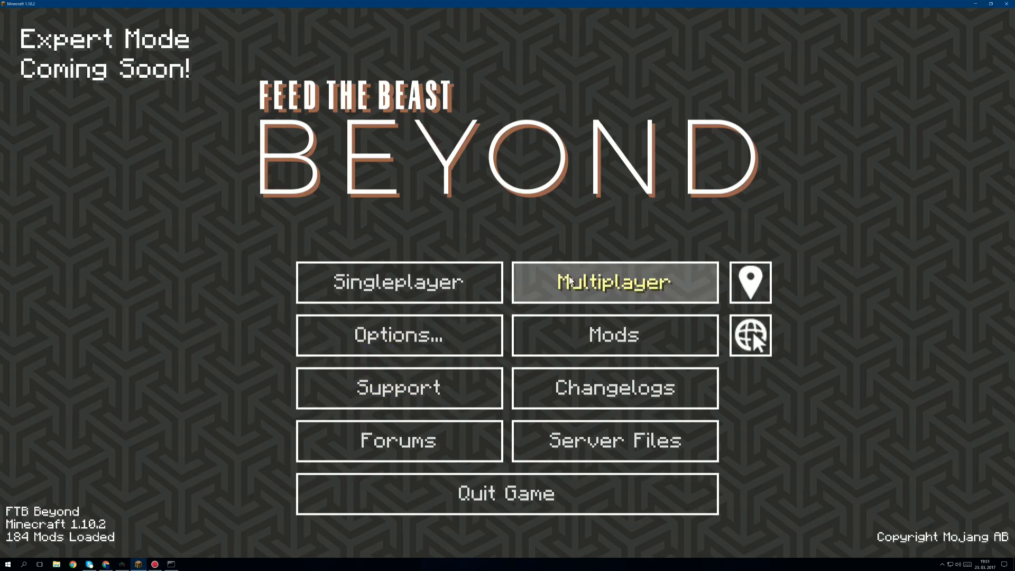
Join the localhost server from Multiplayer via Direct Connect
click(616, 281)
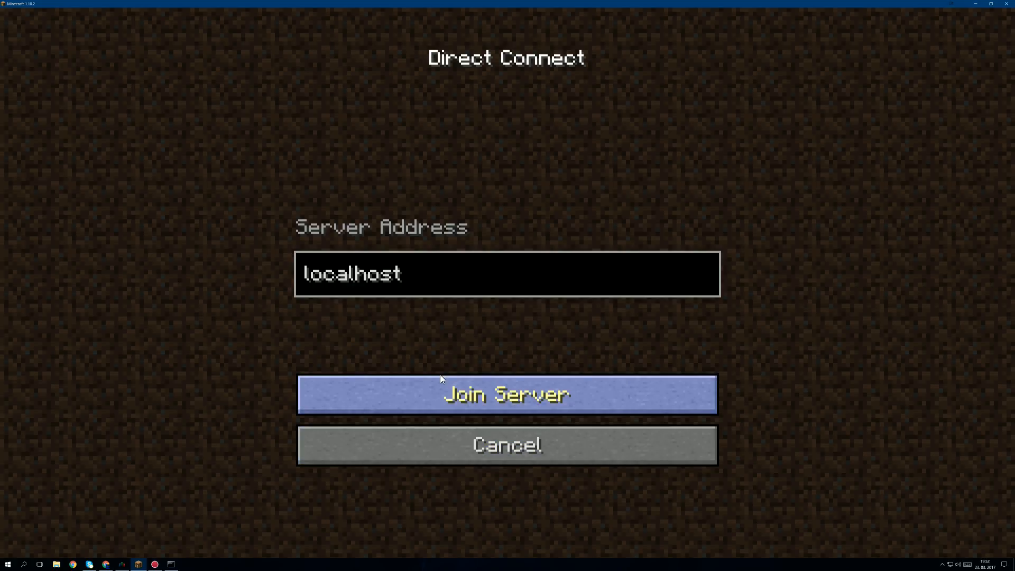
click(508, 395)
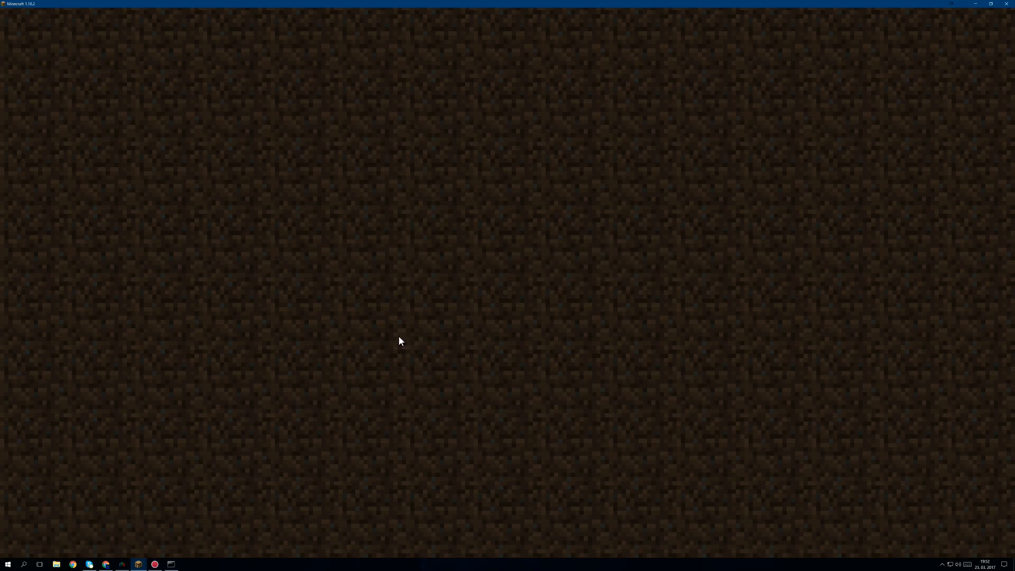
click(171, 565)
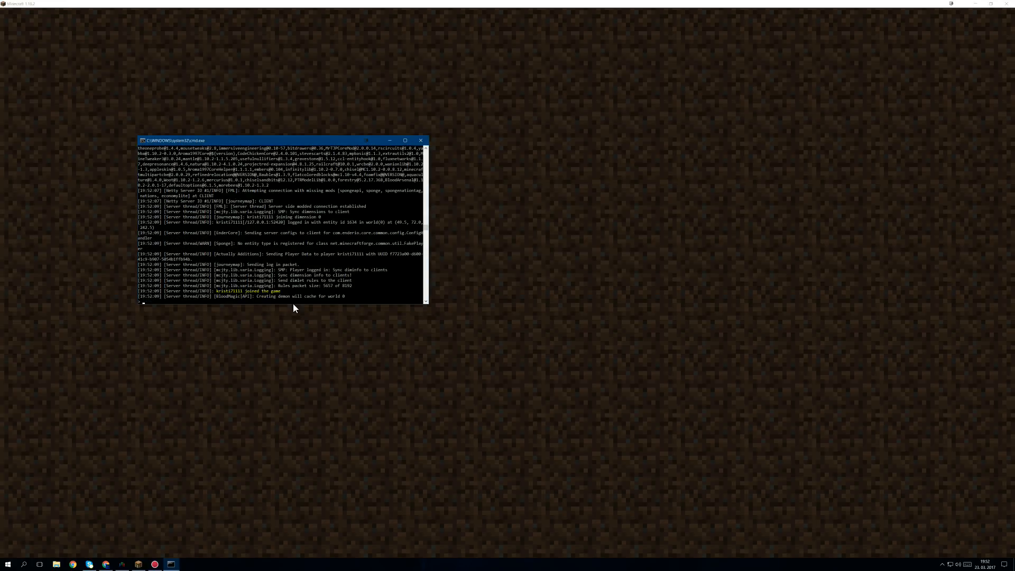
mouse_move(289, 309)
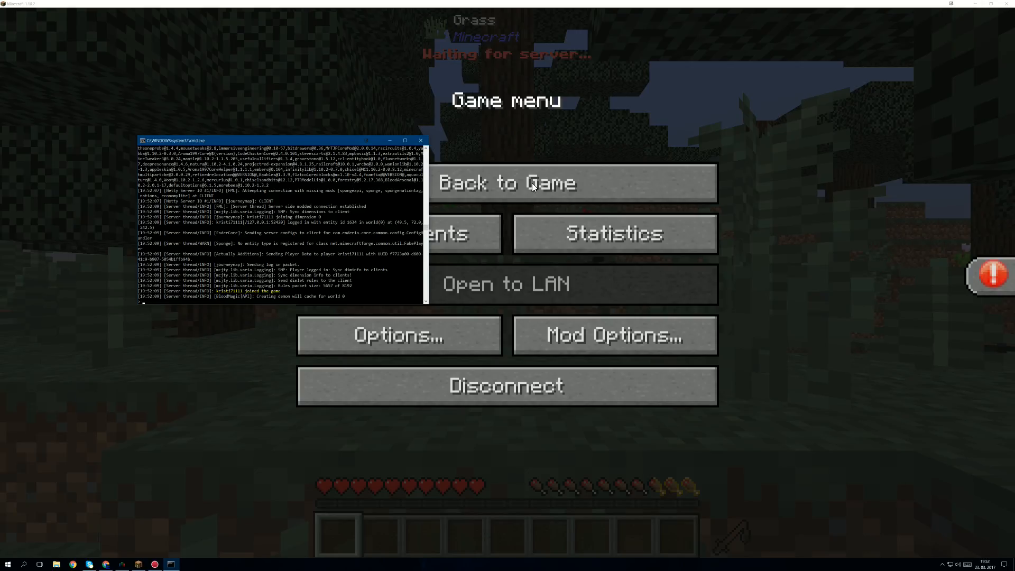
Resume the game and run the chat command to create a new nation named potato
click(533, 184)
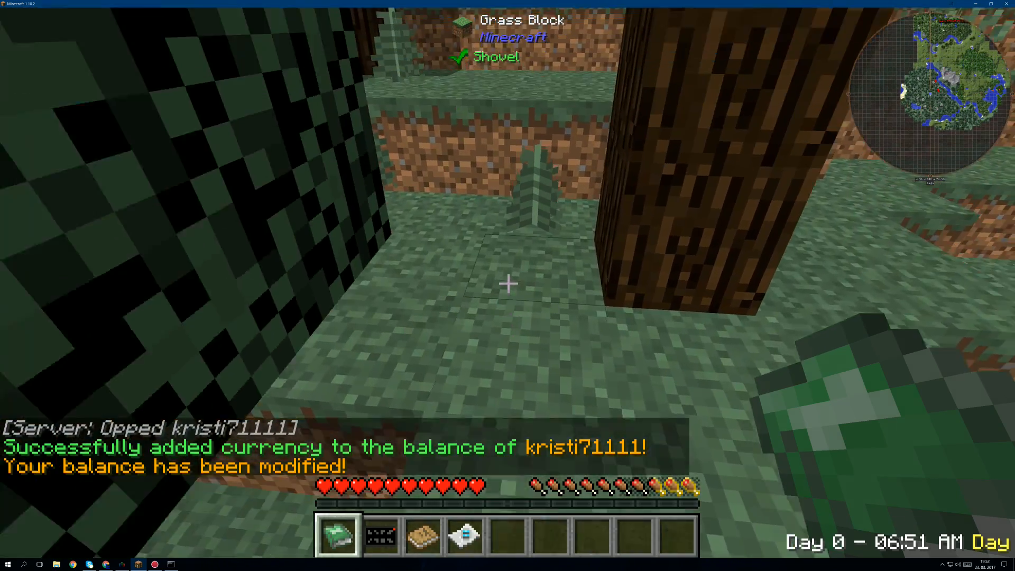
mouse_move(507, 284)
text(/)
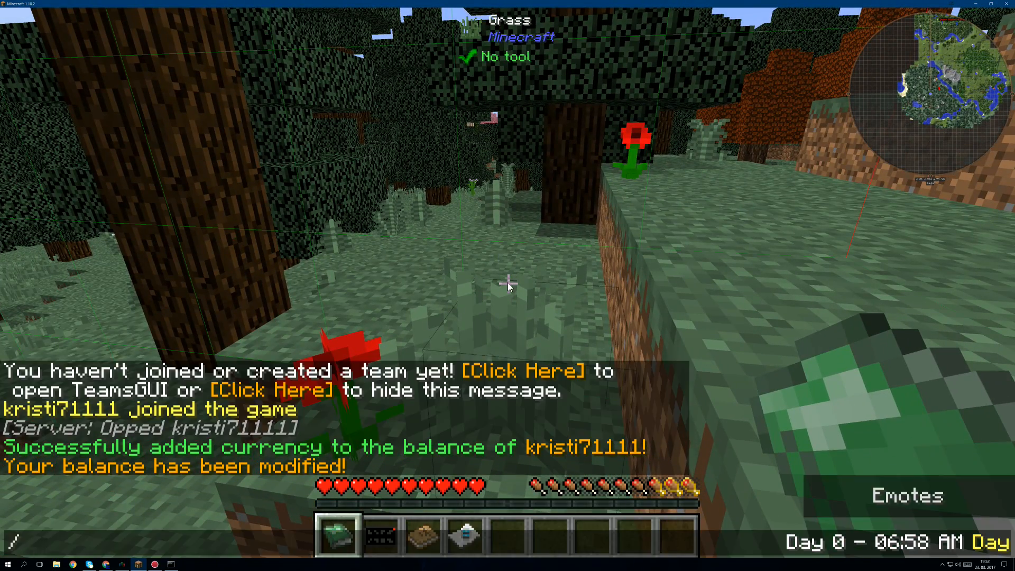
text(t new)
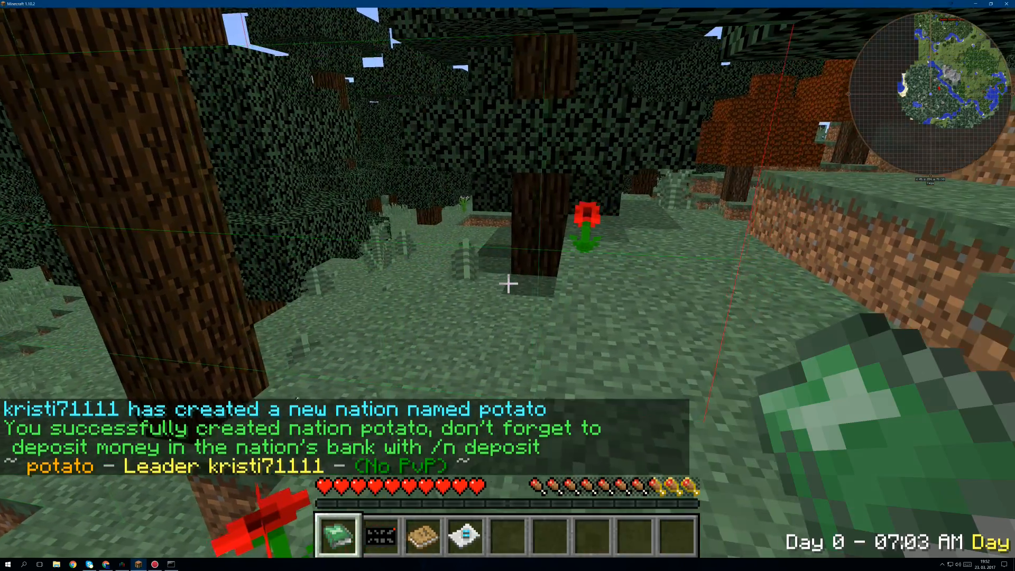
mouse_move(508, 284)
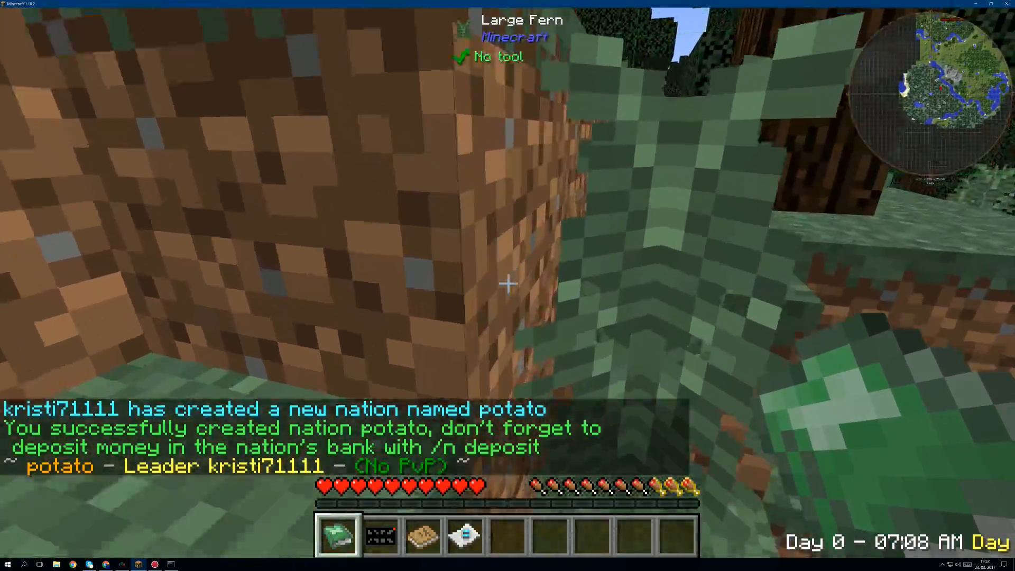
mouse_move(508, 283)
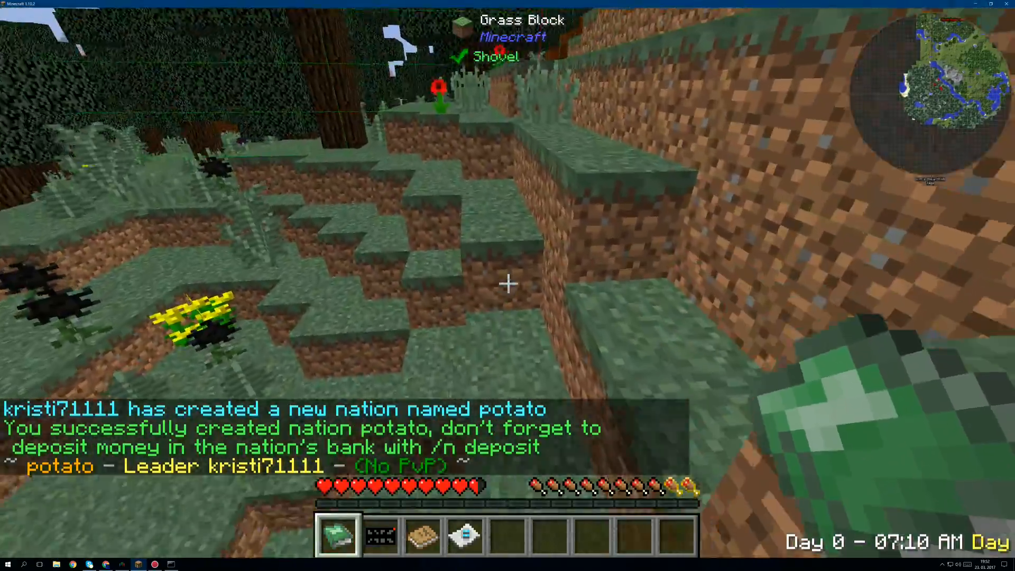